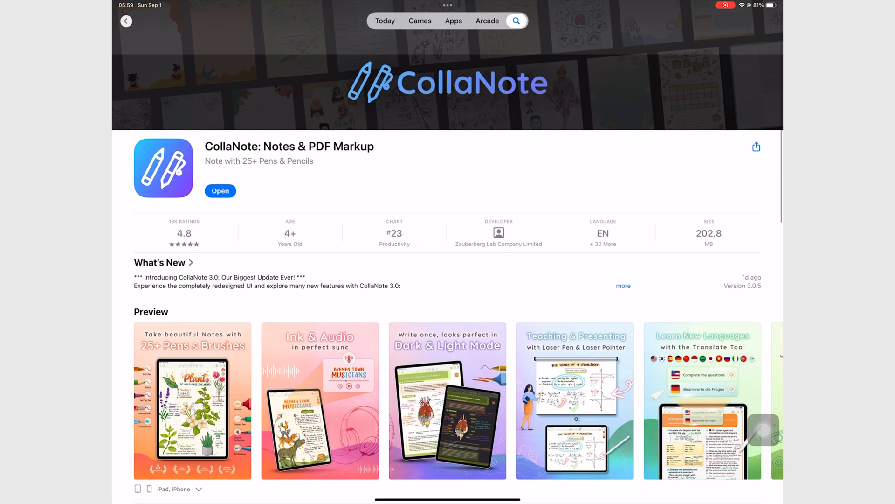
Scroll the CollaNote App Store listing, then return to the Home Screen.
{"action": "scroll", "scroll_direction": "down", "scroll_amount": 3}
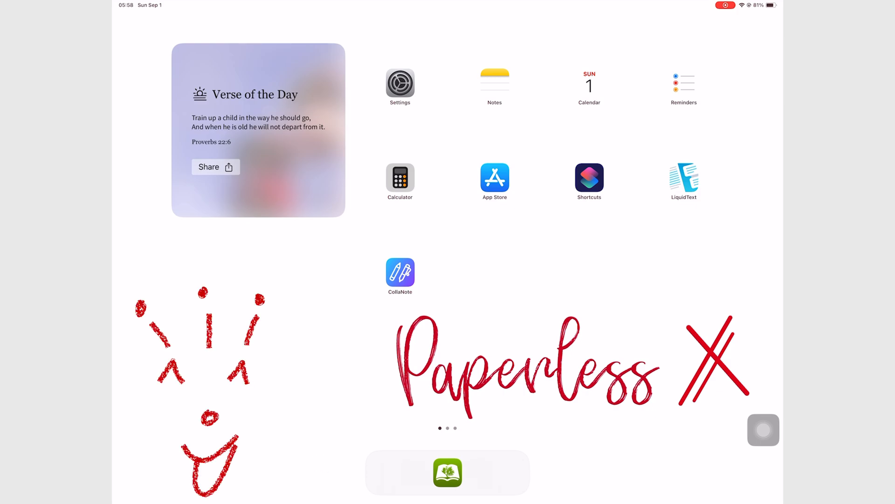
Open the Paperless Humans Playlists tab and scroll toward the Notability 14 course.
{"action": "left_click", "coordinate": [448, 473]}
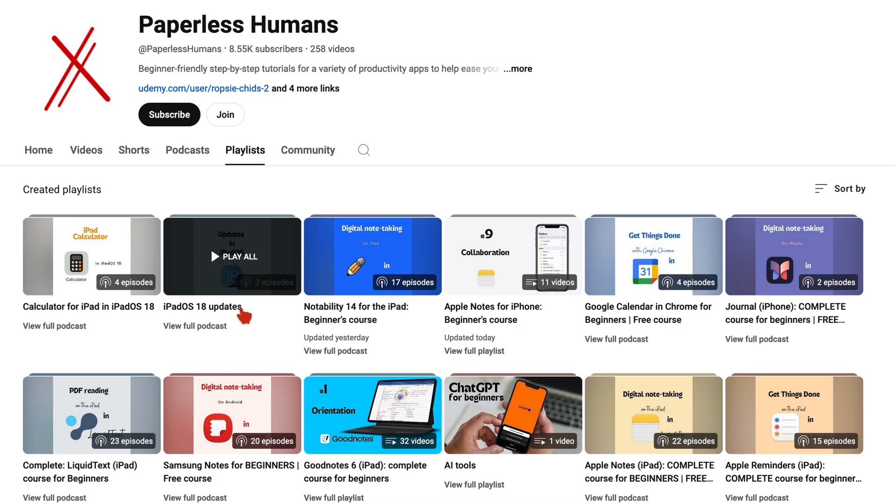
{"action": "scroll", "scroll_direction": "down", "scroll_amount": 3}
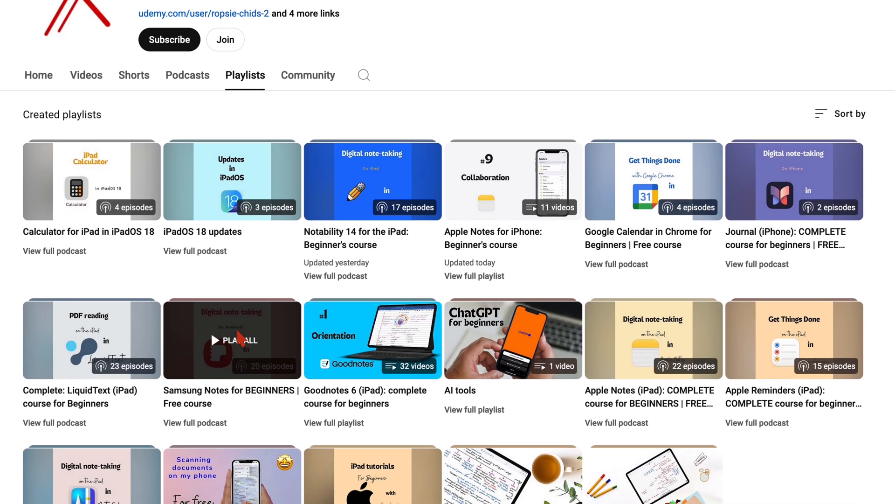
{"action": "scroll", "scroll_direction": "down", "scroll_amount": 3}
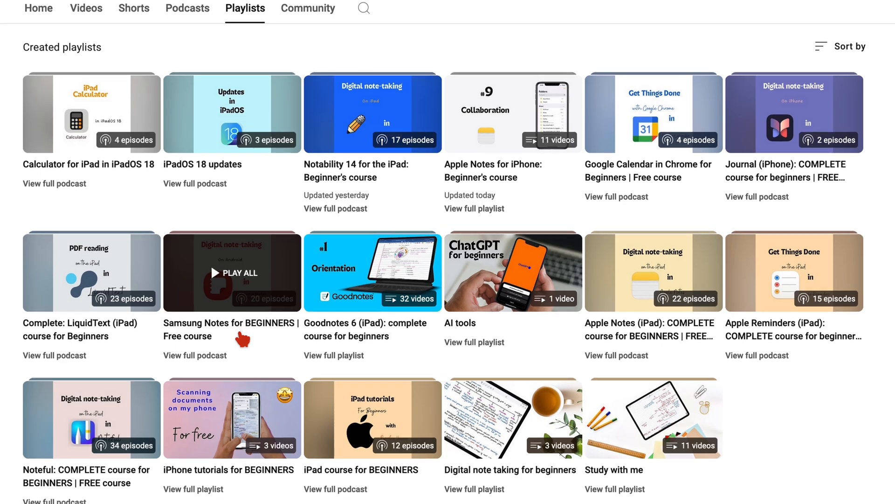
{"action": "mouse_move", "coordinate": [653, 273]}
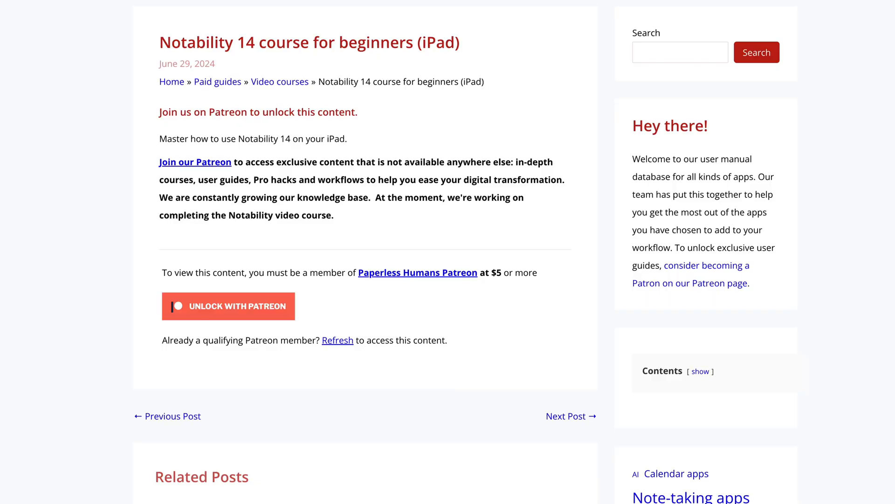
Scroll Paperless X's Udemy profile, then switch back to CollaNote's App Store page.
{"action": "left_click", "coordinate": [228, 306]}
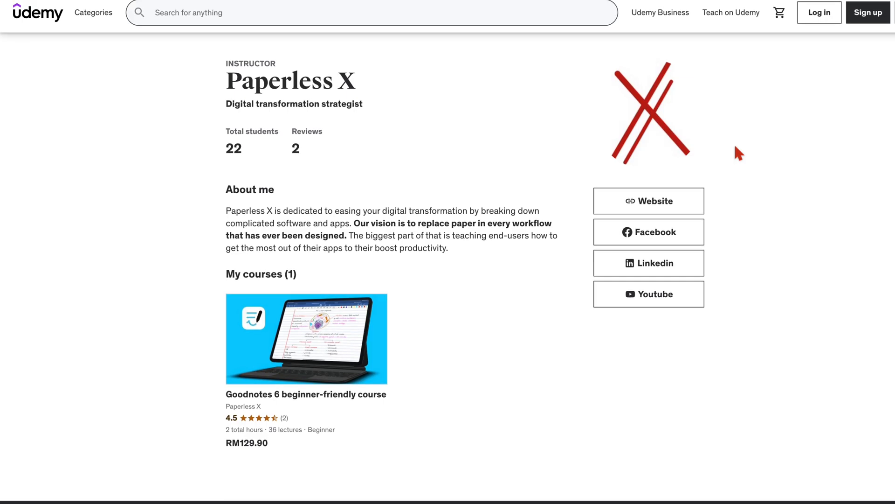
{"action": "scroll", "scroll_direction": "down", "scroll_amount": 3}
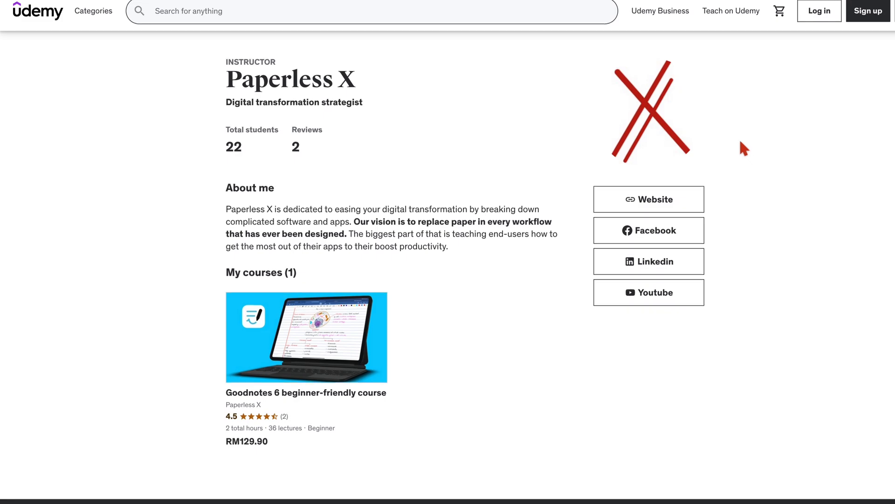
{"action": "left_click", "coordinate": [306, 392]}
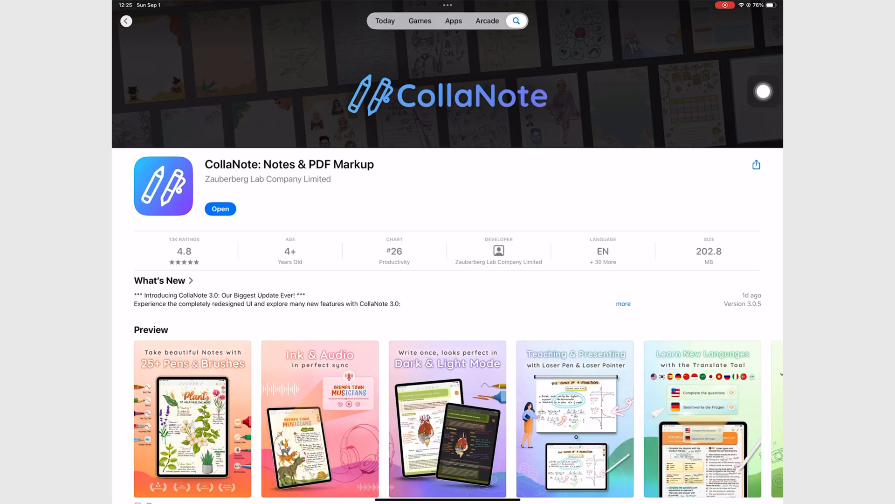
Scroll past Ratings & Reviews and App Privacy to the In-App Purchases prices.
{"action": "scroll", "scroll_direction": "down", "scroll_amount": 3}
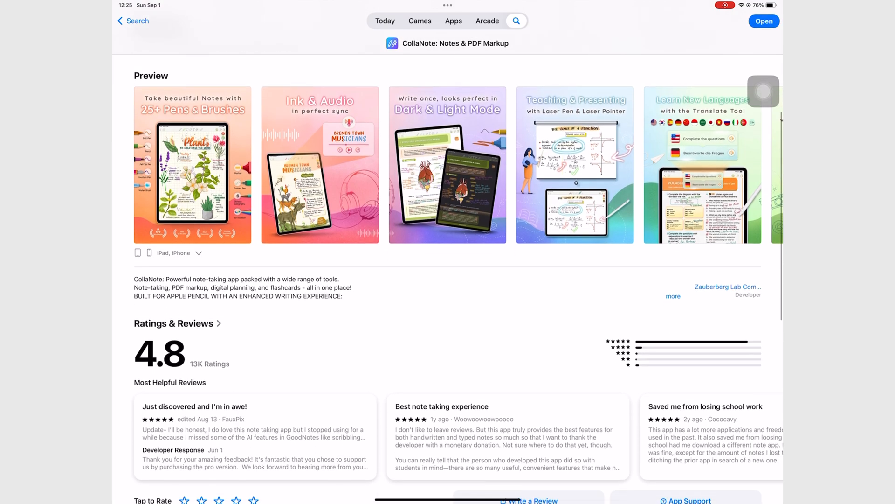
{"action": "scroll", "scroll_direction": "down", "scroll_amount": 3}
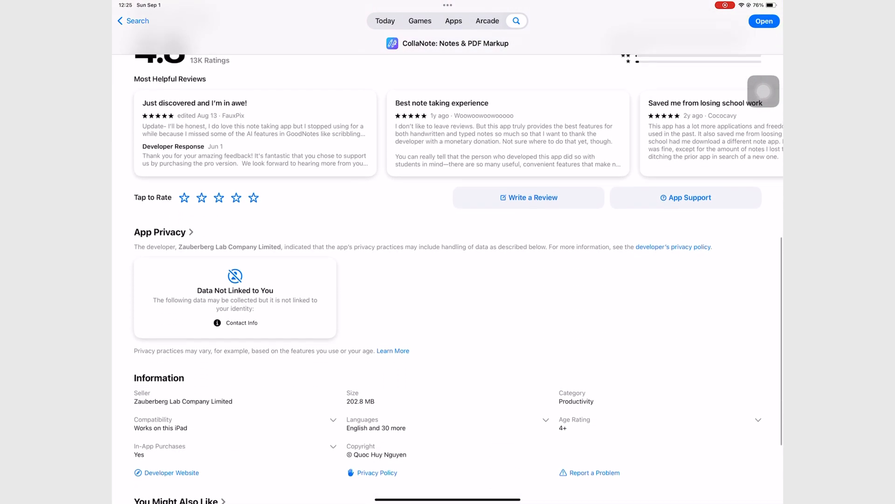
{"action": "scroll", "scroll_direction": "down", "scroll_amount": 3}
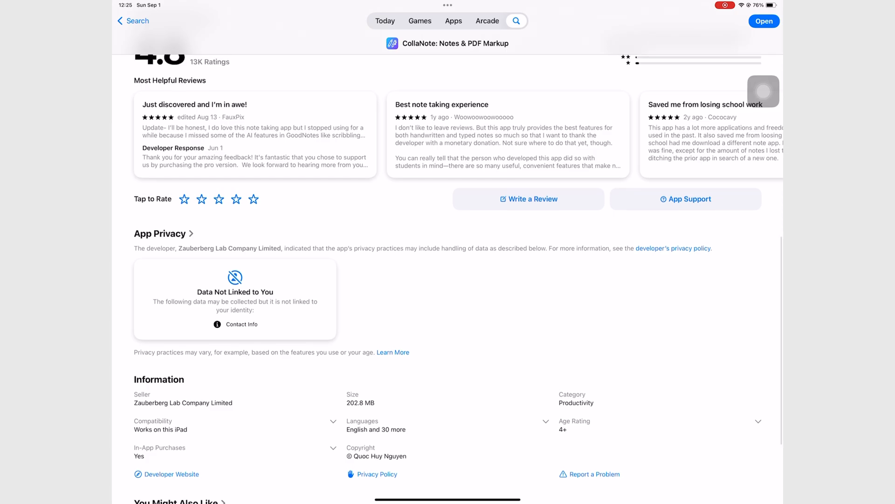
{"action": "scroll", "scroll_direction": "down", "scroll_amount": 3}
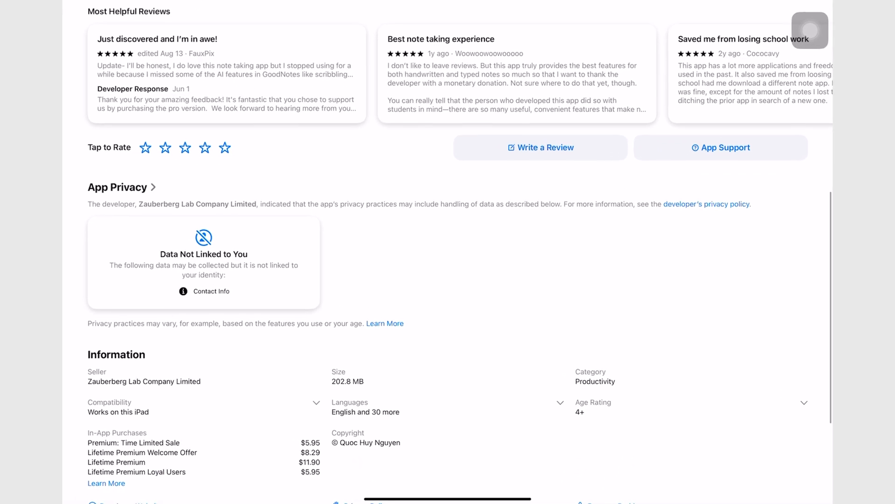
{"action": "scroll", "scroll_direction": "down", "scroll_amount": 3}
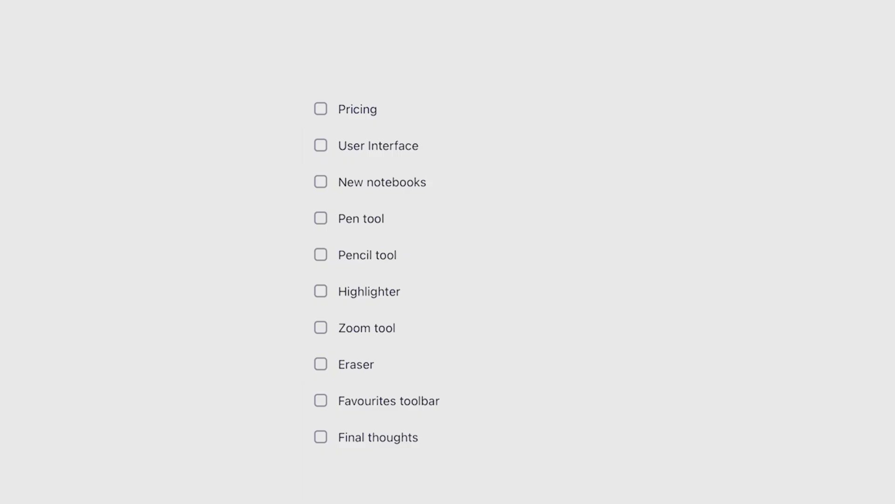
Launch CollaNote and open its Make CollaNote Better settings tab.
{"action": "left_click", "coordinate": [320, 109]}
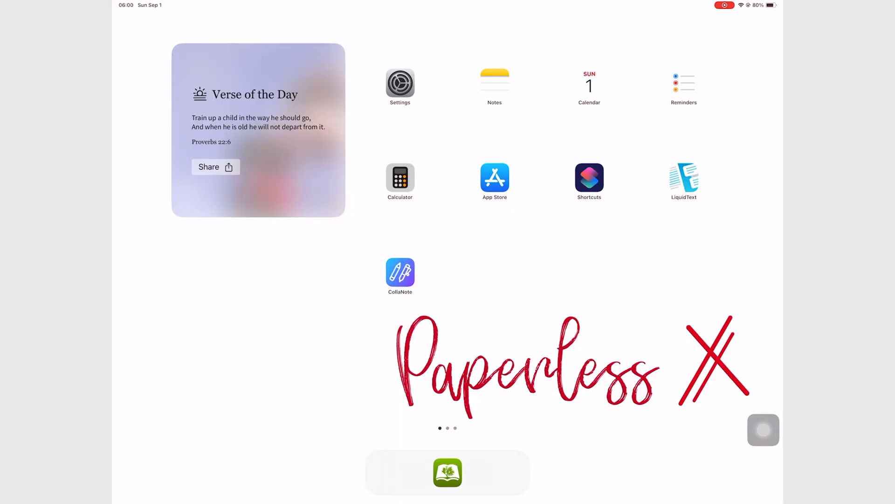
{"action": "left_click", "coordinate": [400, 273]}
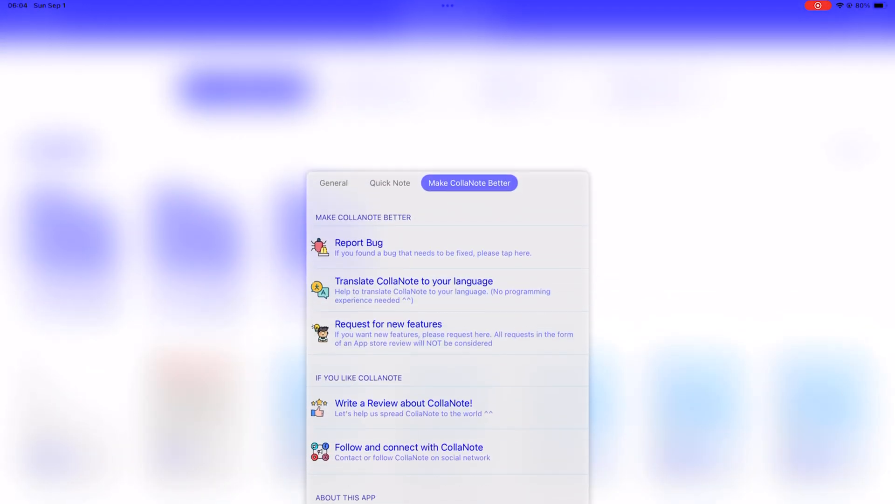
In General settings, pick black under Change UI Color and view the darker library.
{"action": "left_click", "coordinate": [334, 182]}
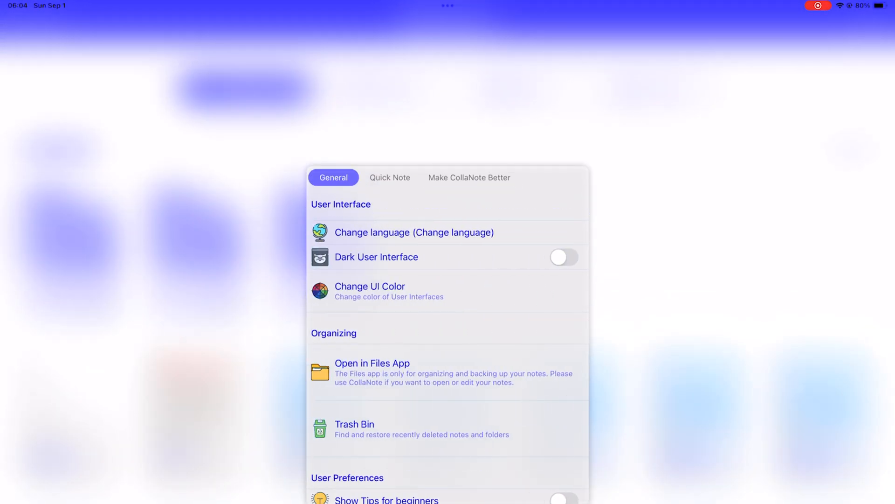
{"action": "left_click", "coordinate": [370, 286]}
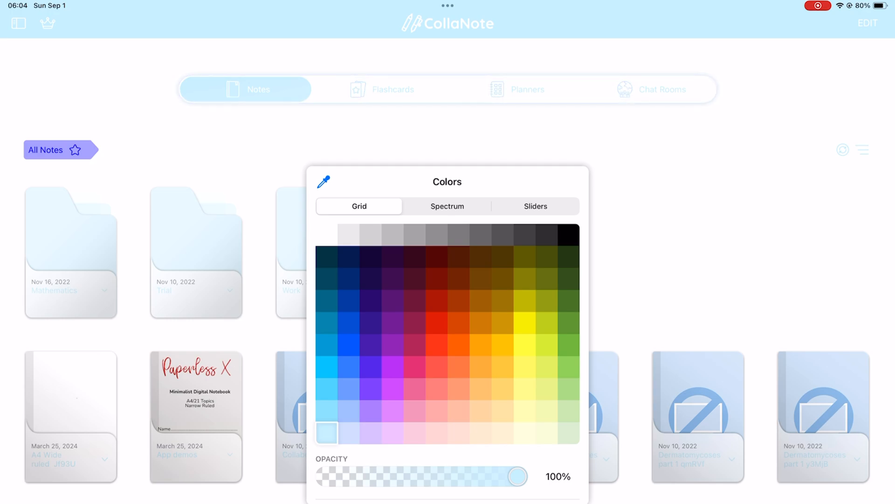
{"action": "left_click", "coordinate": [545, 235]}
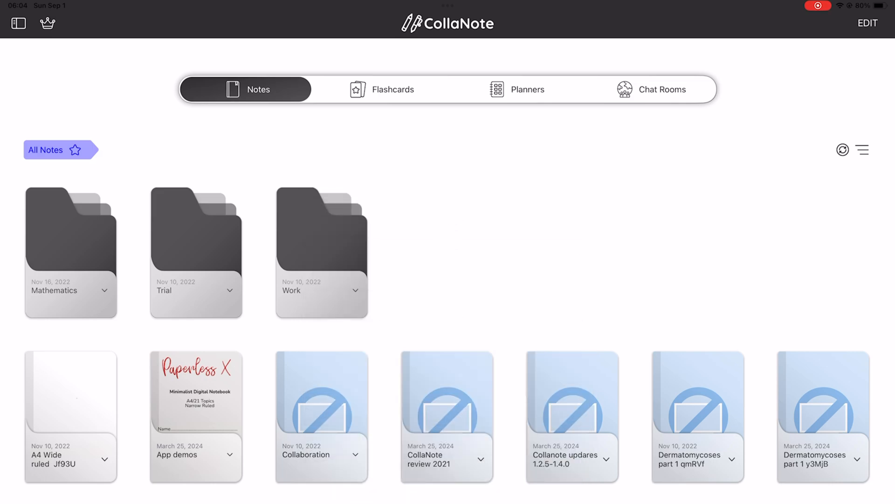
{"action": "scroll", "scroll_direction": "down", "scroll_amount": 3}
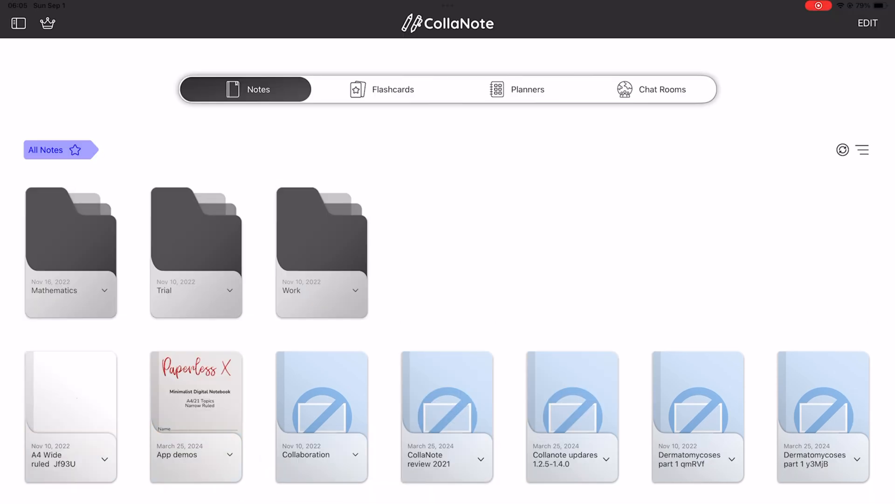
View the Flashcards library, then the Planners library, then switch library tab.
{"action": "scroll", "scroll_direction": "down", "scroll_amount": 3}
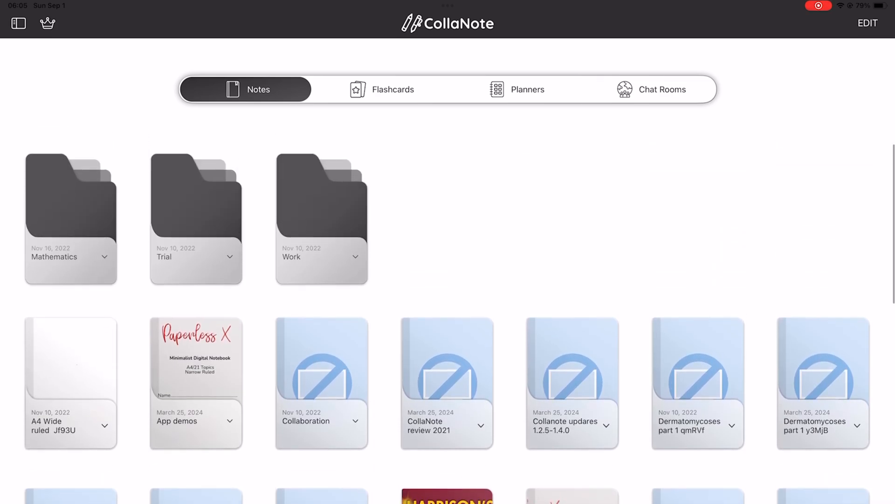
{"action": "left_click", "coordinate": [381, 90]}
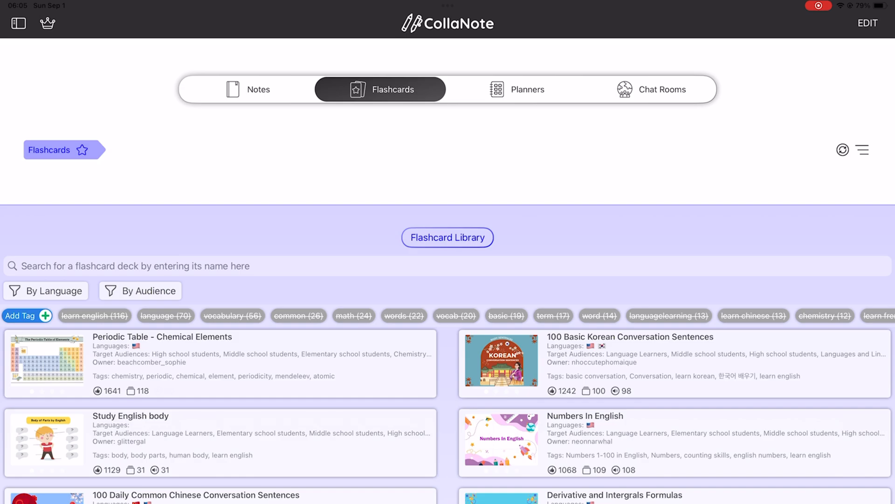
{"action": "left_click", "coordinate": [514, 89]}
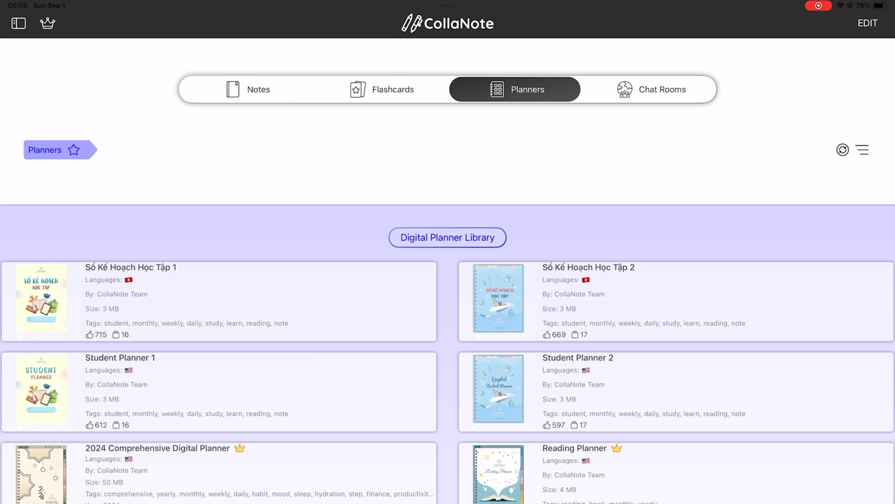
{"action": "left_click", "coordinate": [257, 89]}
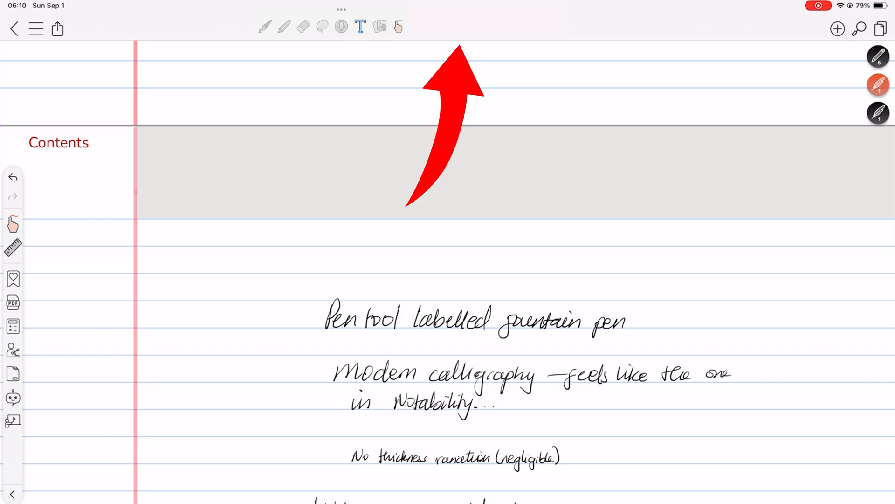
Bring up the Displaying Tools list from the App demos notebook's toolbar.
{"action": "left_click", "coordinate": [477, 11]}
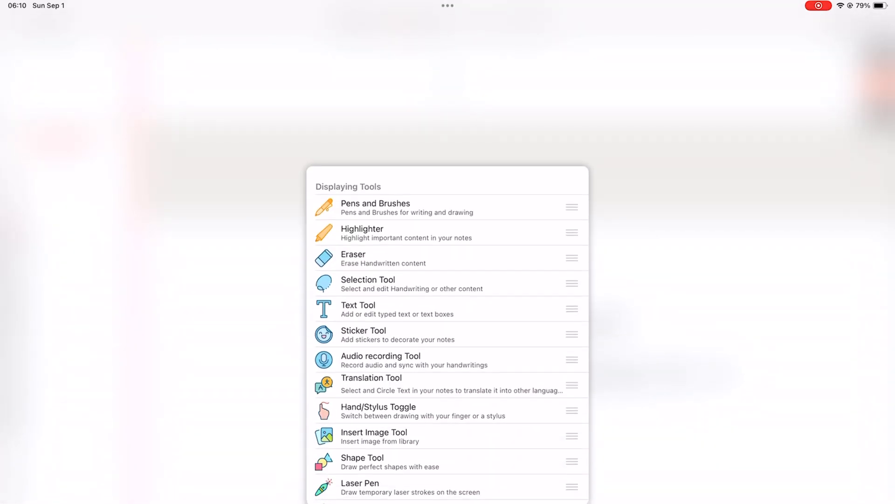
Drag the Laser Pen below Hidden Tools in Toolbar Customization.
{"action": "scroll", "scroll_direction": "down", "scroll_amount": 3}
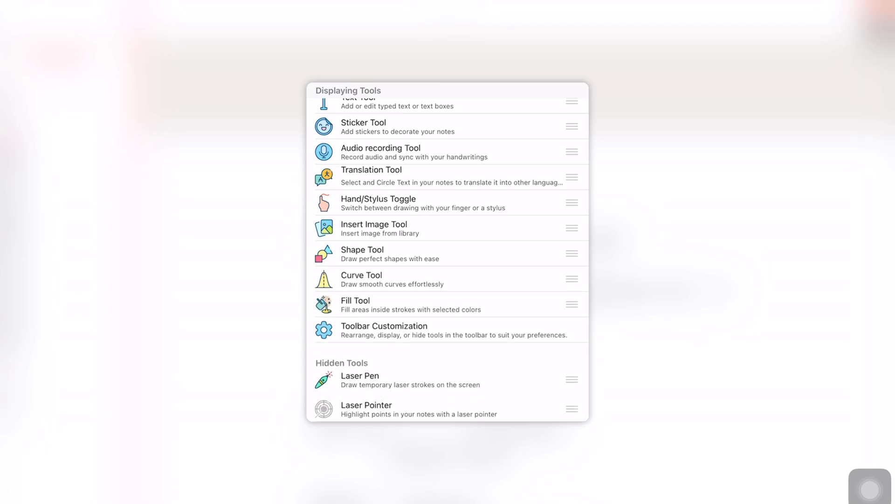
{"action": "left_click_drag", "start_coordinate": [572, 227], "coordinate": [573, 331]}
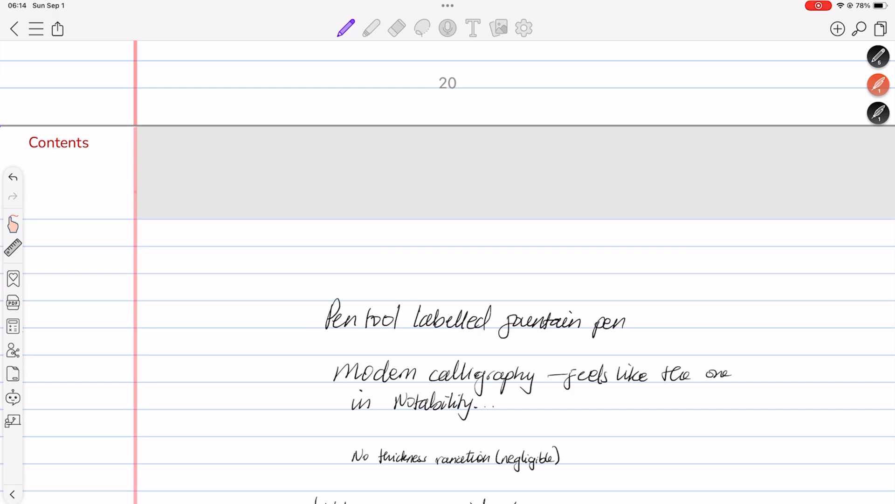
Scroll the new notebook setup sheet for 'Colla Note 3.0' to view paper options.
{"action": "scroll", "scroll_direction": "down", "scroll_amount": 3}
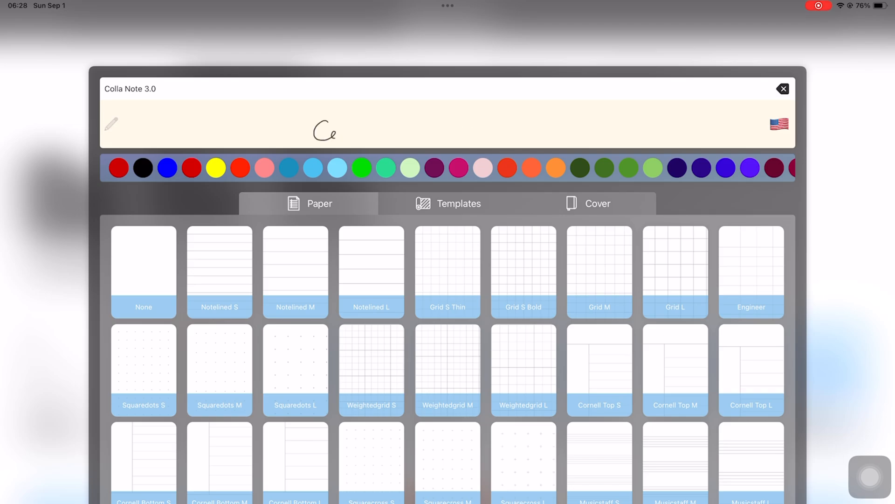
Type the notebook title 'CollaNote 3.0 getting started'.
{"action": "type", "text": "Colla"}
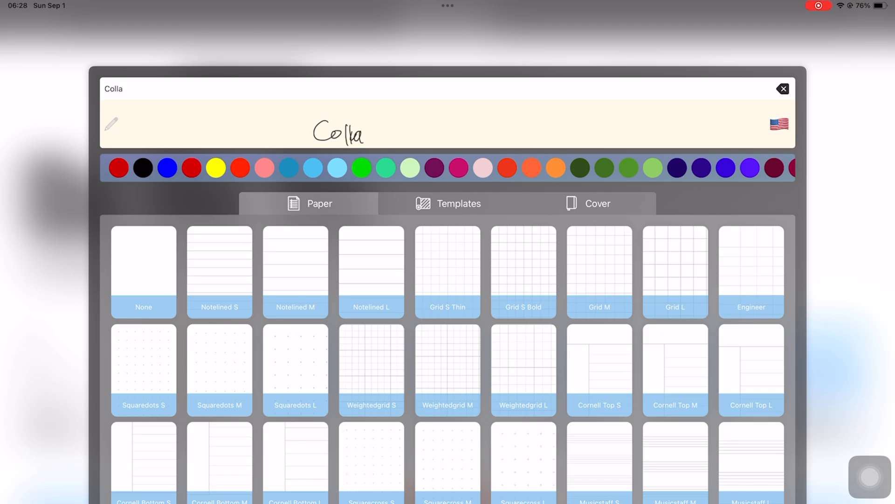
{"action": "type", "text": "Note 3.0 gett"}
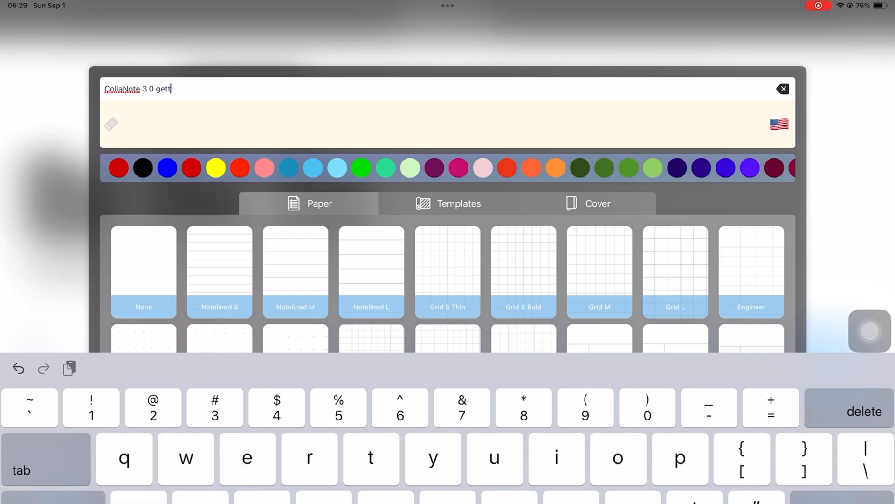
{"action": "type", "text": "ing started"}
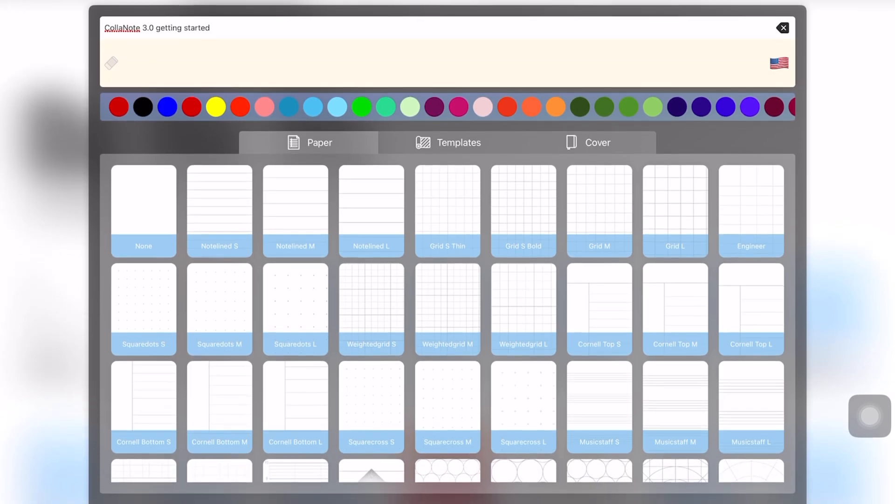
Choose Cornell Bottom M paper in cream, leaving the template designs showing.
{"action": "scroll", "scroll_direction": "down", "scroll_amount": 3}
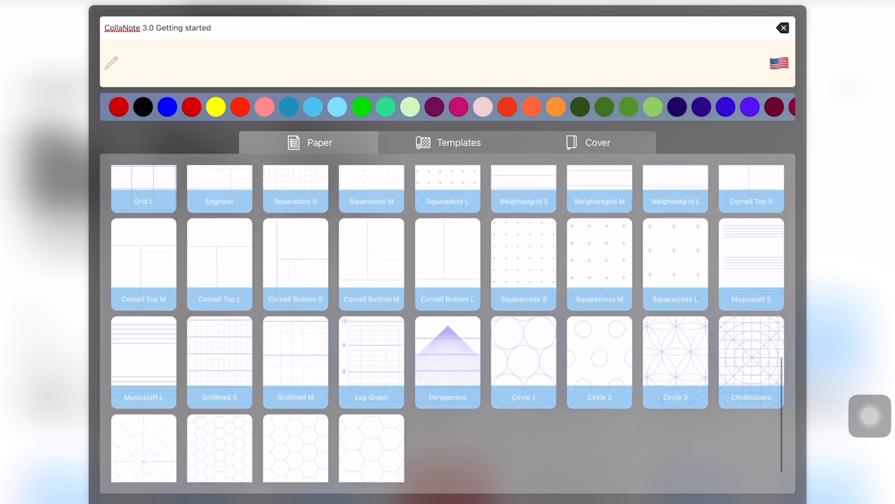
{"action": "scroll", "scroll_direction": "down", "scroll_amount": 3}
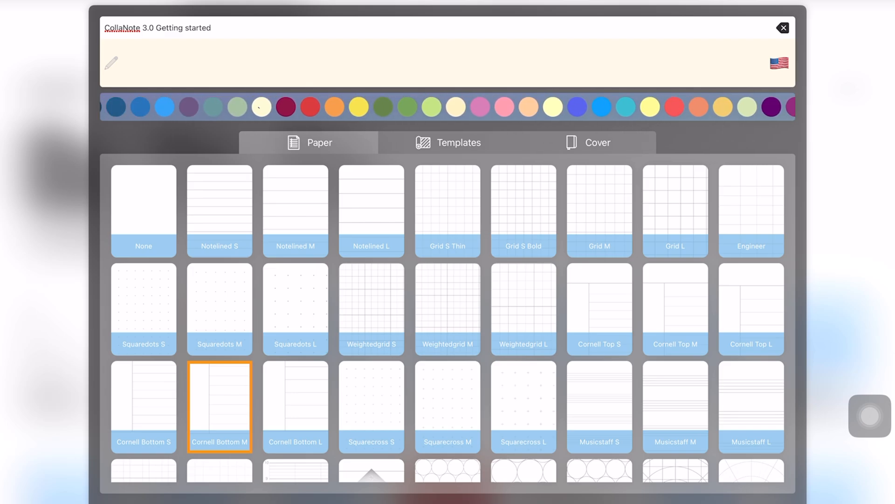
{"action": "left_click", "coordinate": [262, 107]}
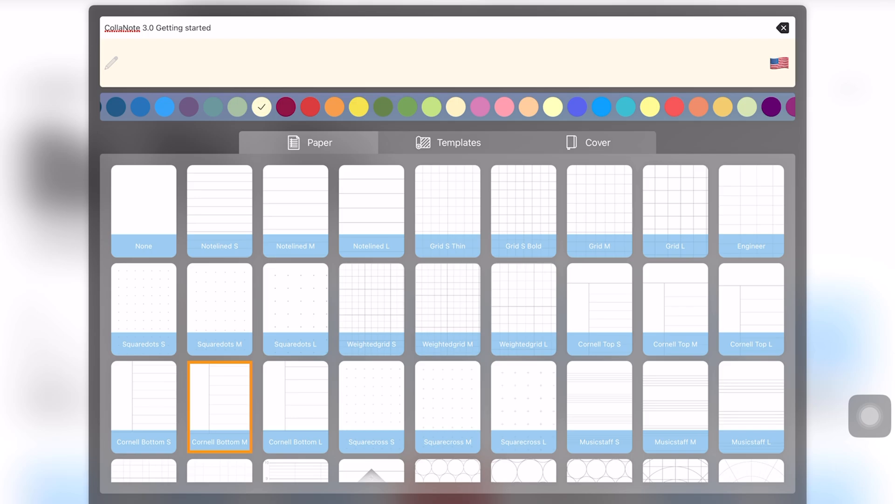
{"action": "left_click", "coordinate": [448, 142]}
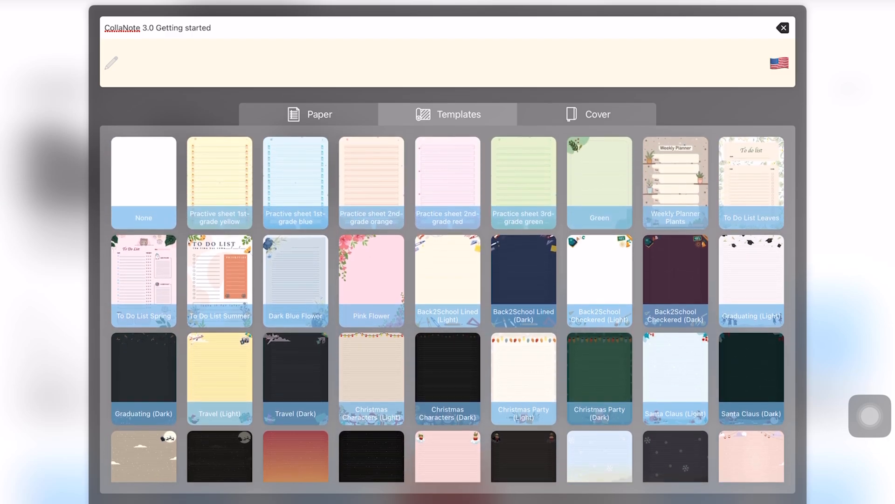
Scribble a blue cover on the Cover tab preview and create the notebook.
{"action": "scroll", "scroll_direction": "down", "scroll_amount": 3}
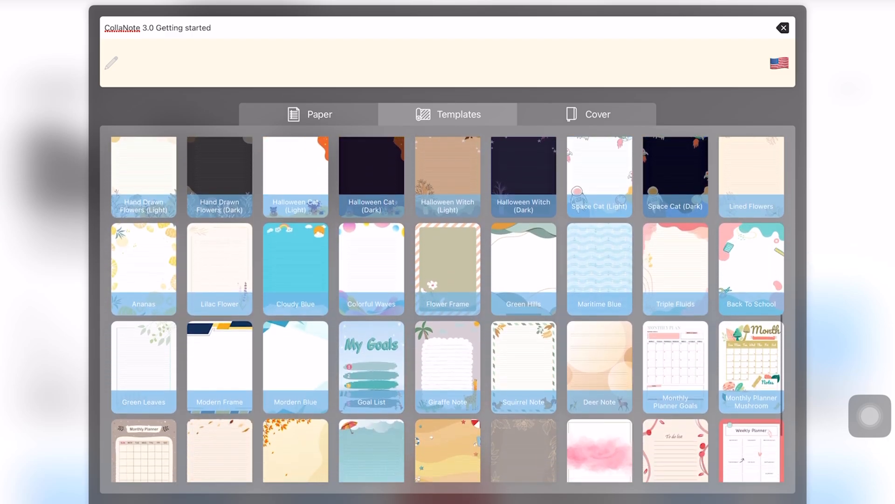
{"action": "scroll", "scroll_direction": "down", "scroll_amount": 3}
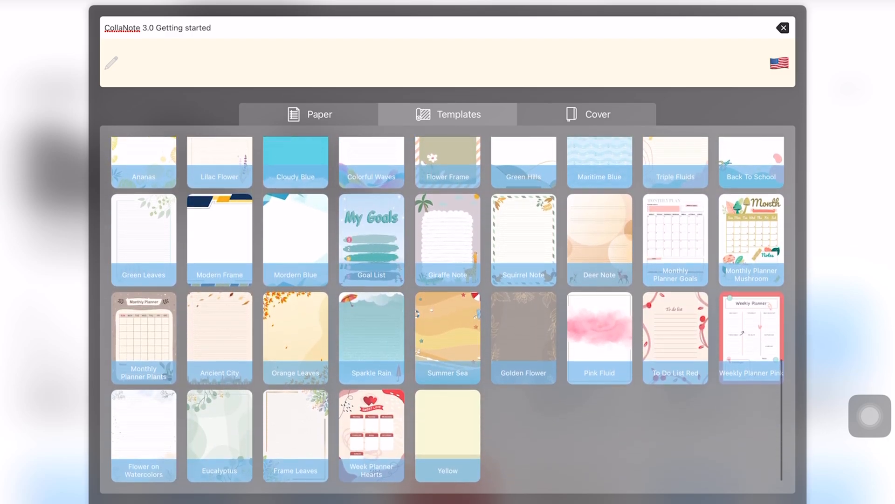
{"action": "left_click", "coordinate": [597, 114]}
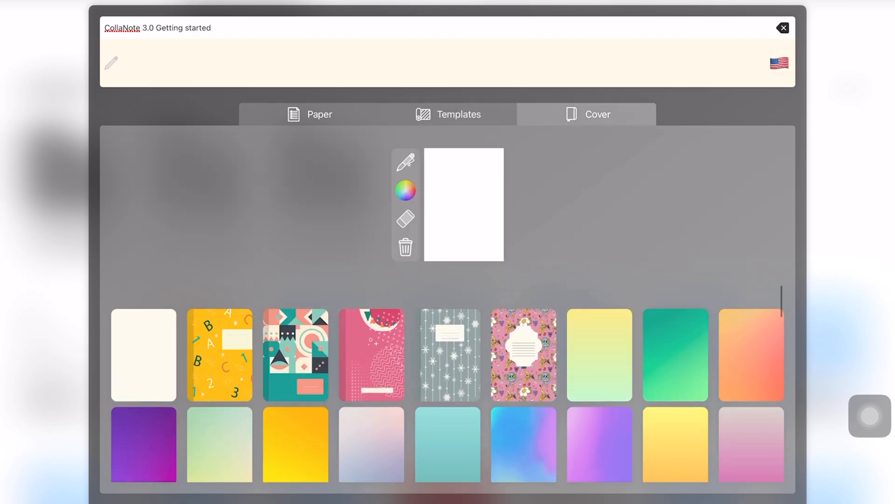
{"action": "left_click_drag", "start_coordinate": [446, 171], "coordinate": [462, 234]}
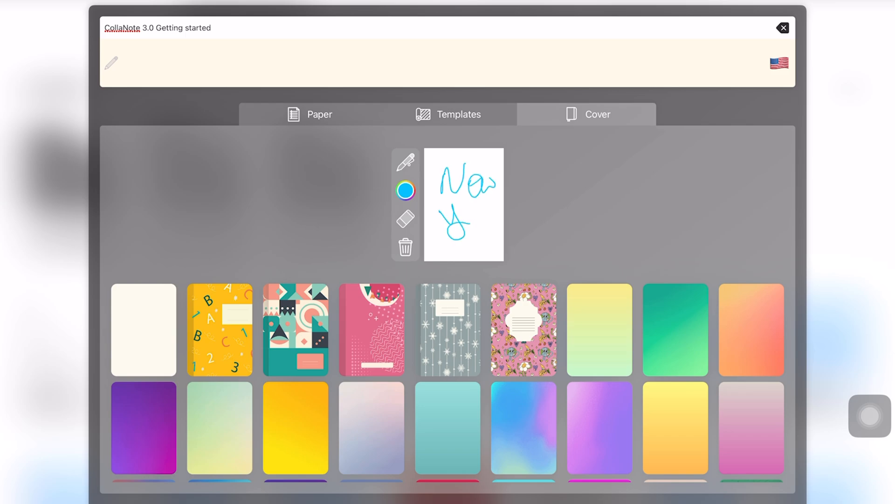
{"action": "left_click_drag", "start_coordinate": [451, 171], "coordinate": [462, 245]}
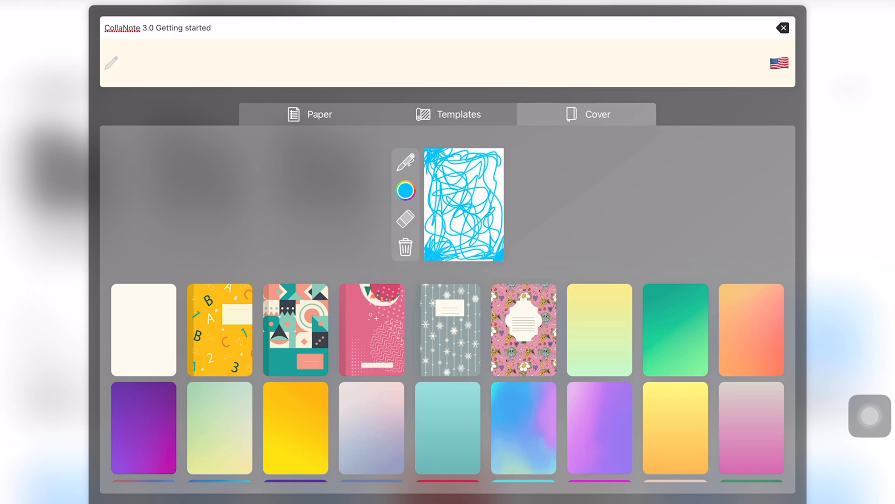
{"action": "left_click", "coordinate": [783, 28]}
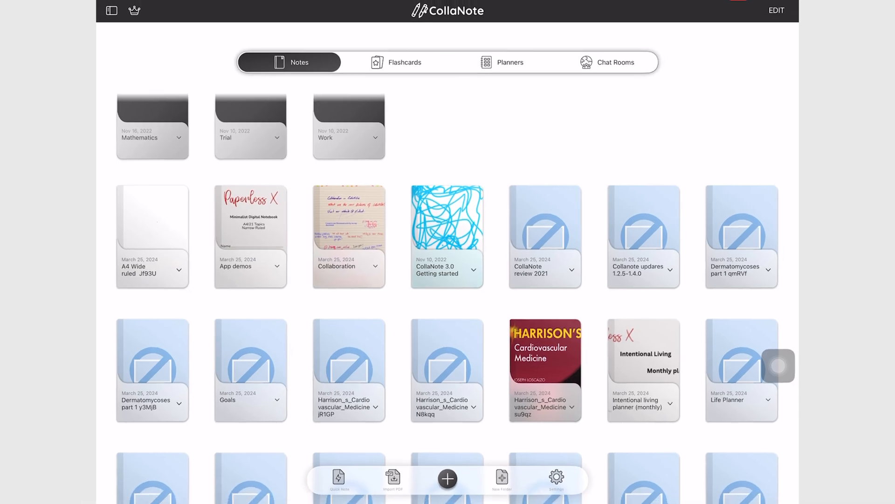
Open the Import PDF file picker and scroll through the Digital Planner Library.
{"action": "left_click", "coordinate": [392, 478]}
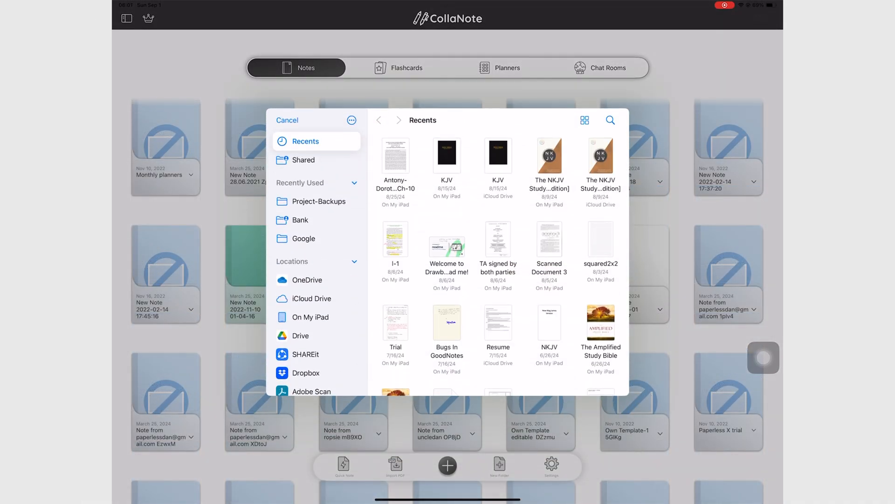
{"action": "scroll", "scroll_direction": "down", "scroll_amount": 3}
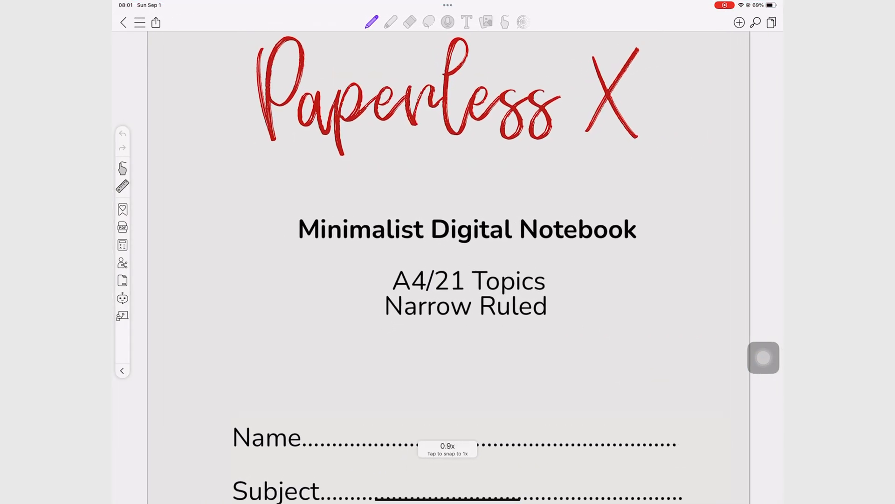
{"action": "scroll", "scroll_direction": "down", "scroll_amount": 3}
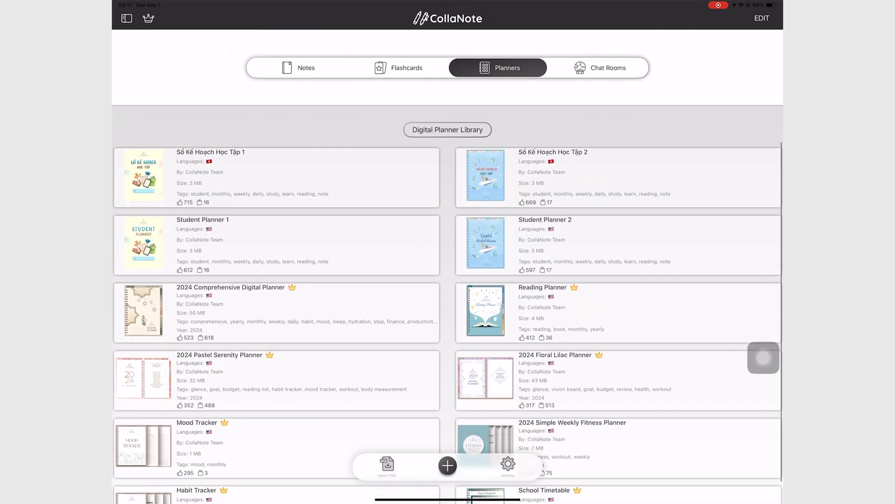
{"action": "scroll", "scroll_direction": "down", "scroll_amount": 3}
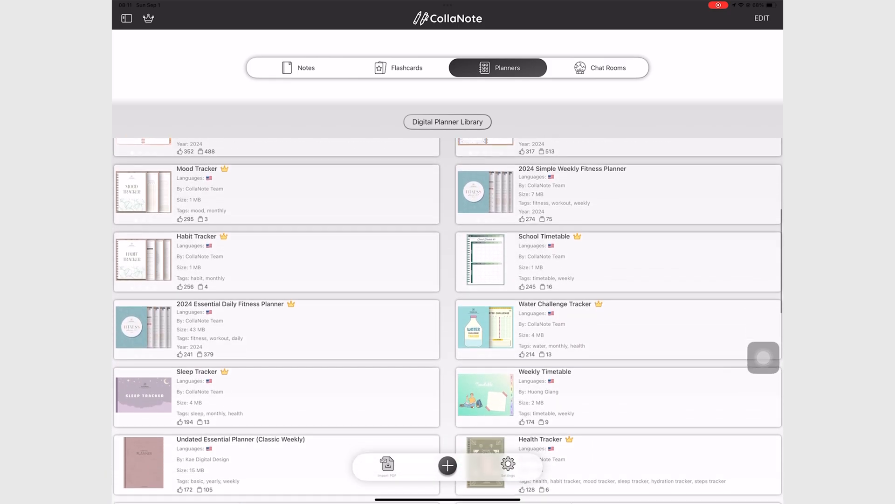
{"action": "scroll", "scroll_direction": "down", "scroll_amount": 3}
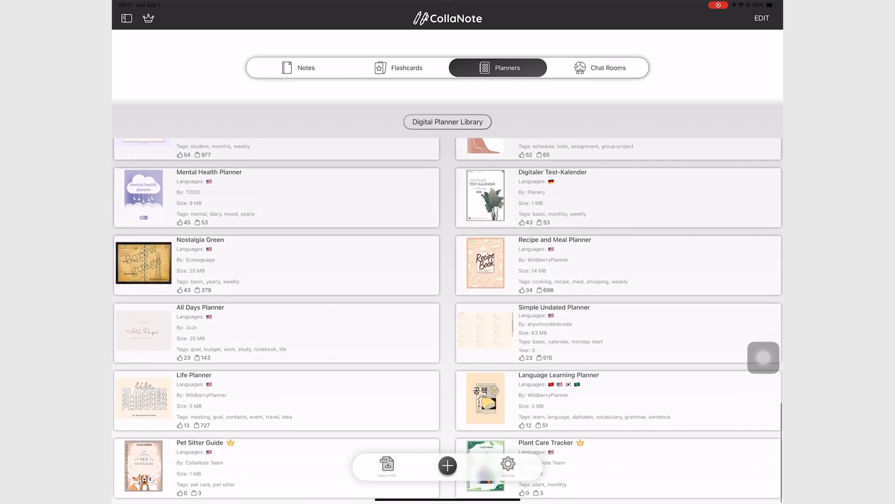
{"action": "scroll", "scroll_direction": "down", "scroll_amount": 3}
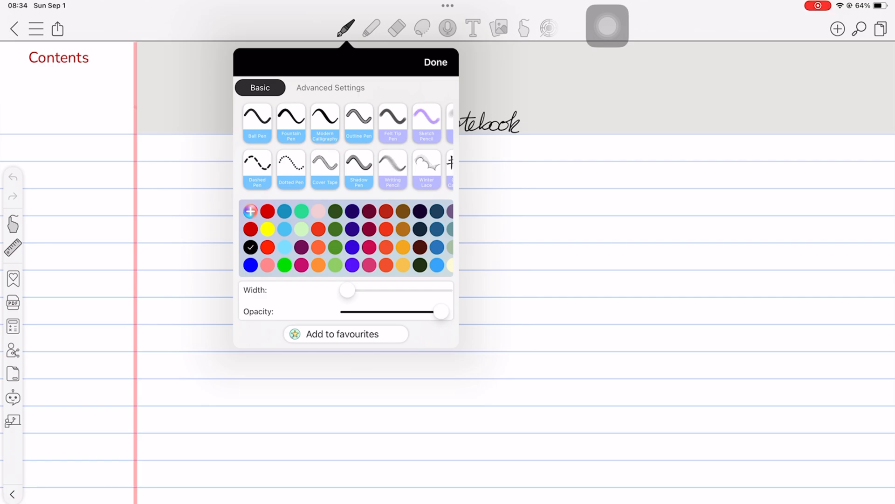
Select Ball Pen and handwrite the ballpoint pen note.
{"action": "left_click", "coordinate": [435, 62]}
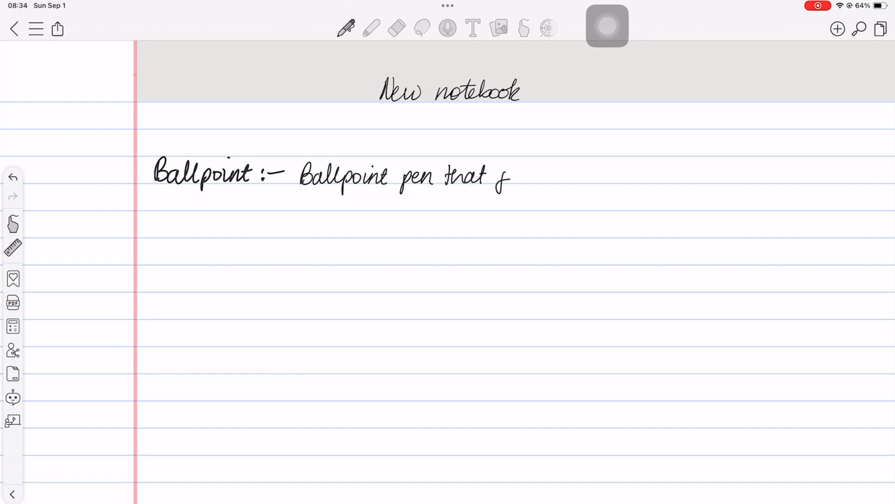
{"action": "left_click_drag", "start_coordinate": [508, 177], "coordinate": [549, 177]}
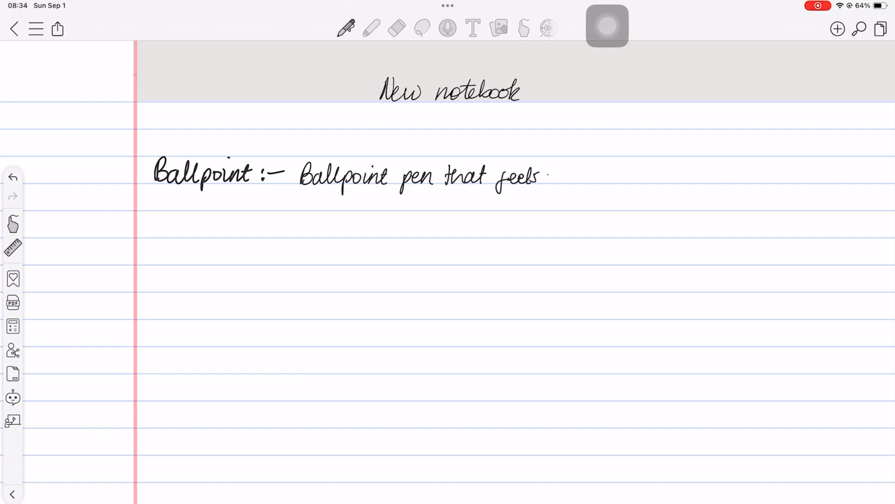
{"action": "left_click_drag", "start_coordinate": [551, 174], "coordinate": [611, 174]}
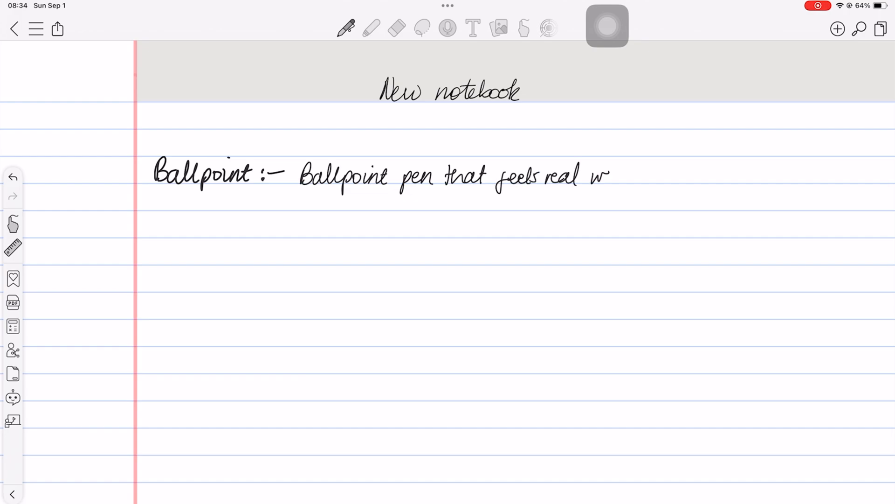
{"action": "left_click", "coordinate": [396, 28]}
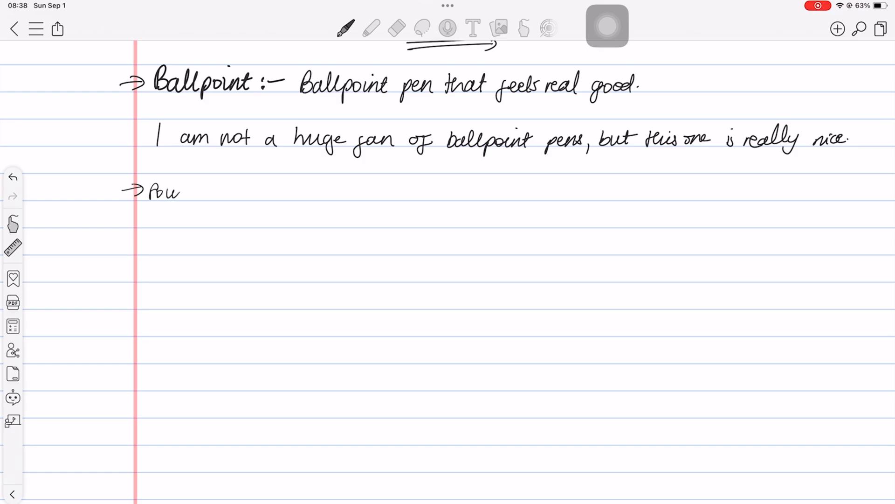
Write 'Fountain pen' below and switch the pen style to Fountain Pen.
{"action": "type", "text": "ntain"}
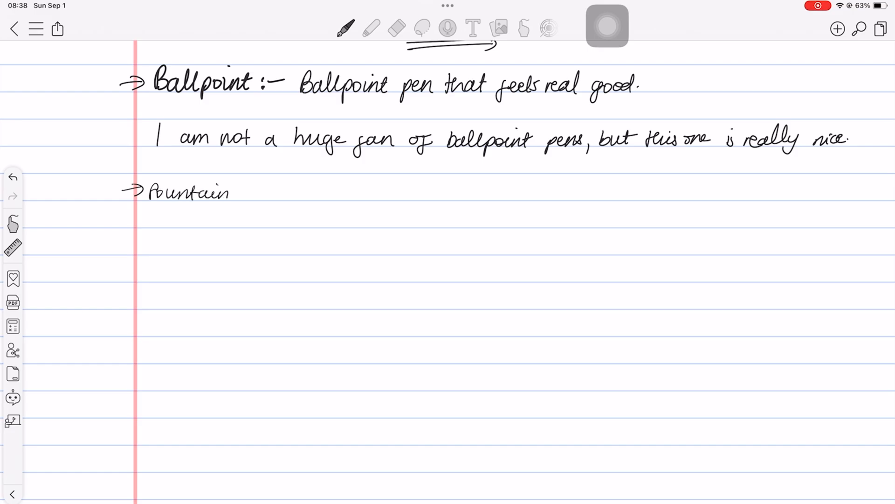
{"action": "left_click_drag", "start_coordinate": [240, 194], "coordinate": [274, 194]}
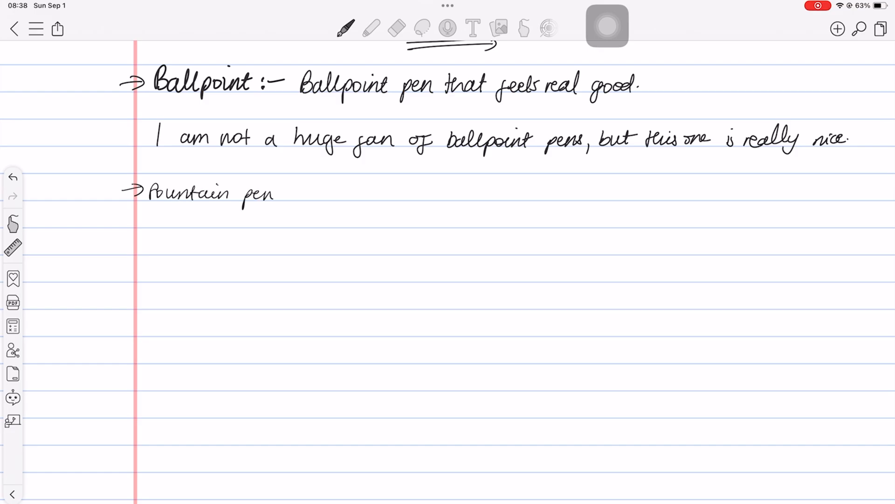
{"action": "left_click", "coordinate": [345, 28]}
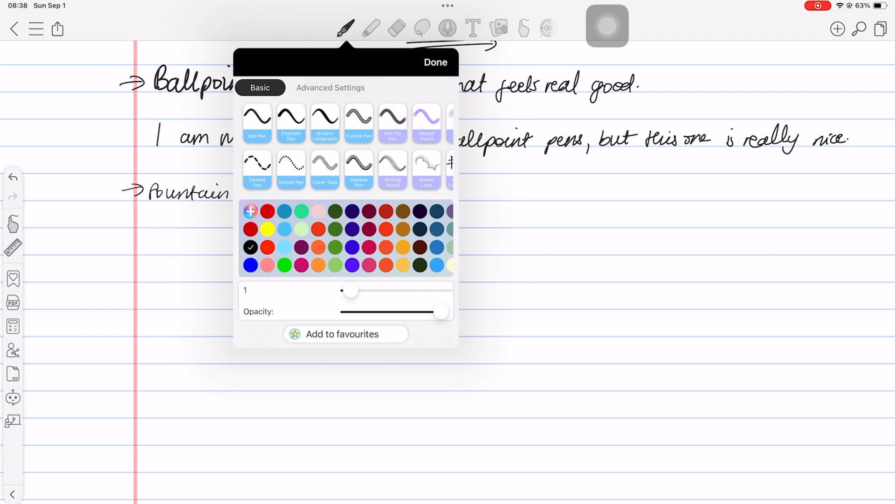
{"action": "left_click", "coordinate": [435, 62]}
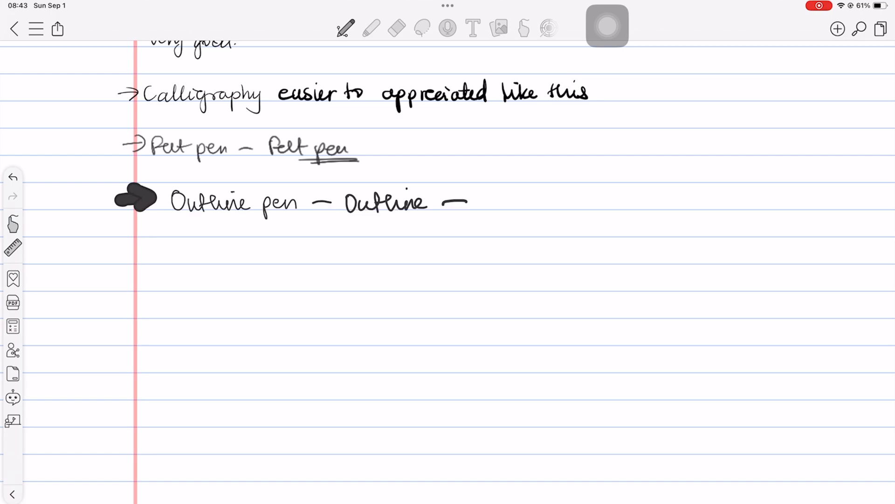
Handwrite outline pen and Waterbrush notes, draw dashed shapes, and reopen pen styles.
{"action": "left_click_drag", "start_coordinate": [471, 205], "coordinate": [566, 206]}
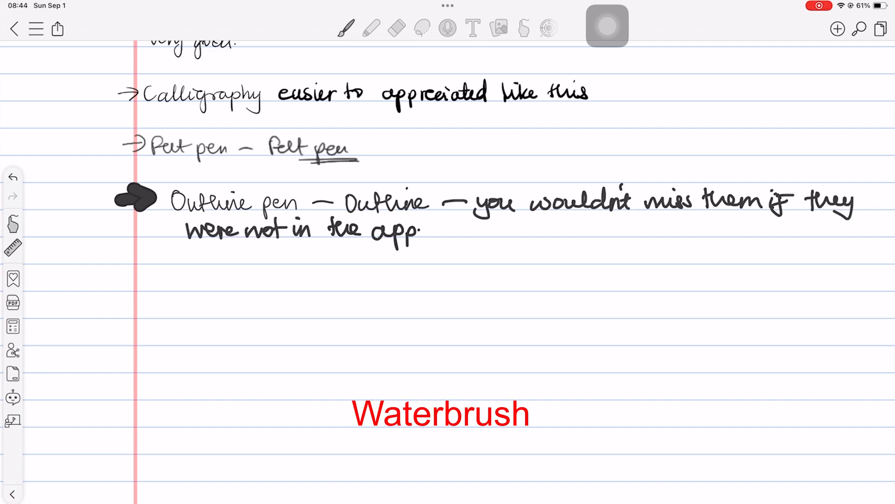
{"action": "left_click_drag", "start_coordinate": [131, 268], "coordinate": [228, 280]}
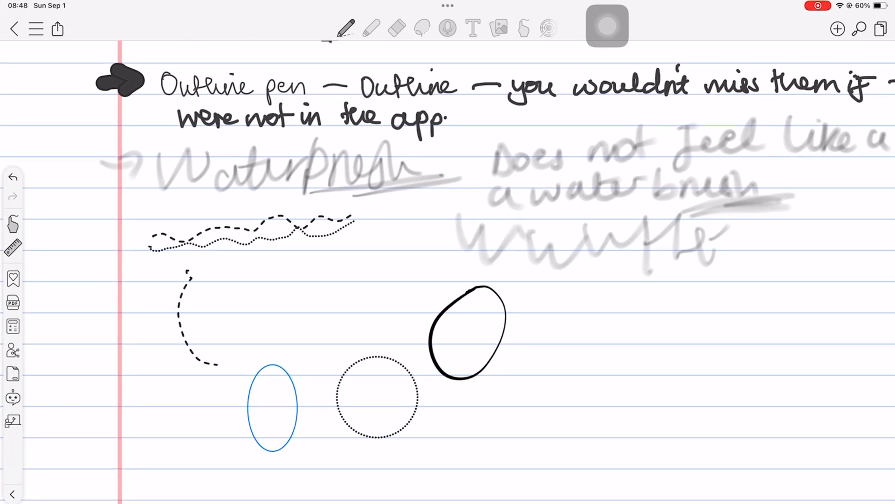
{"action": "left_click_drag", "start_coordinate": [177, 269], "coordinate": [217, 359]}
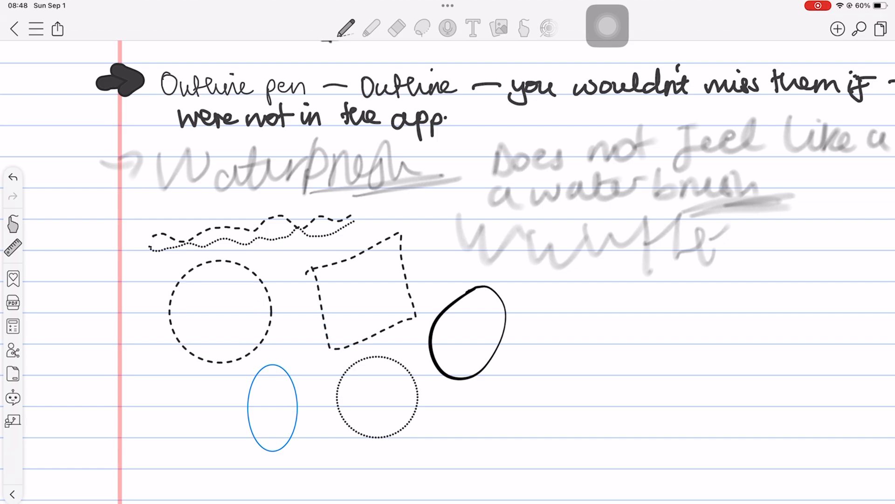
{"action": "left_click", "coordinate": [346, 28]}
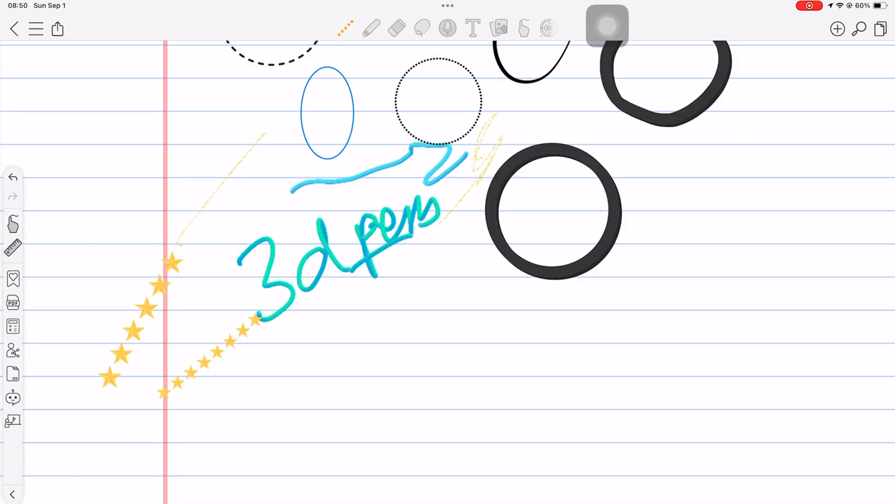
{"action": "left_click", "coordinate": [371, 28]}
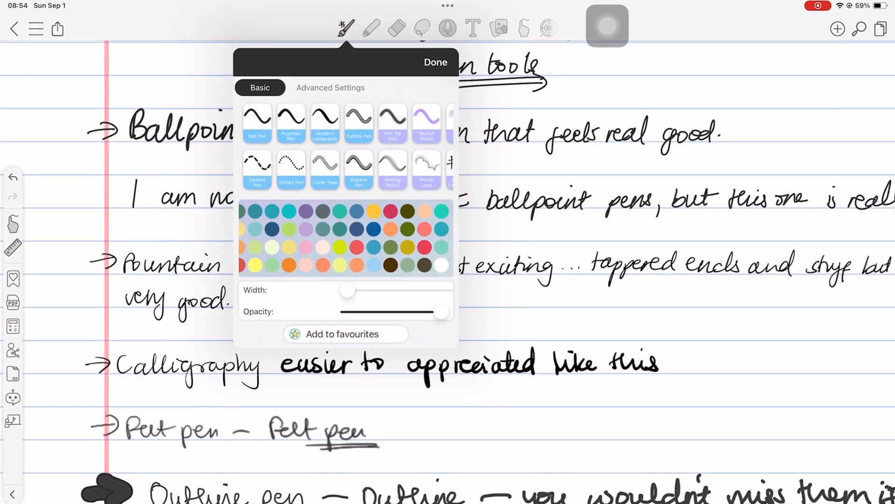
Browse the pen colour swatches, preview Remove Color on a yellow swatch, then close settings.
{"action": "left_click", "coordinate": [272, 247]}
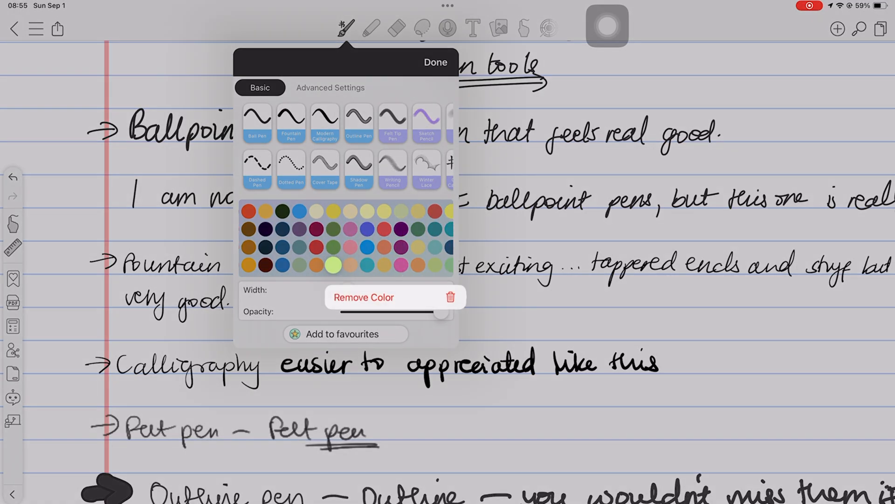
{"action": "left_click", "coordinate": [363, 297]}
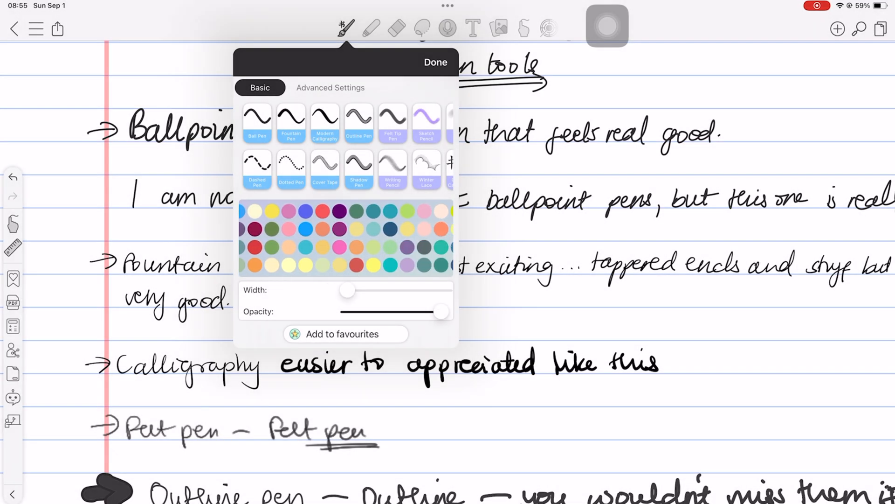
{"action": "left_click", "coordinate": [305, 264]}
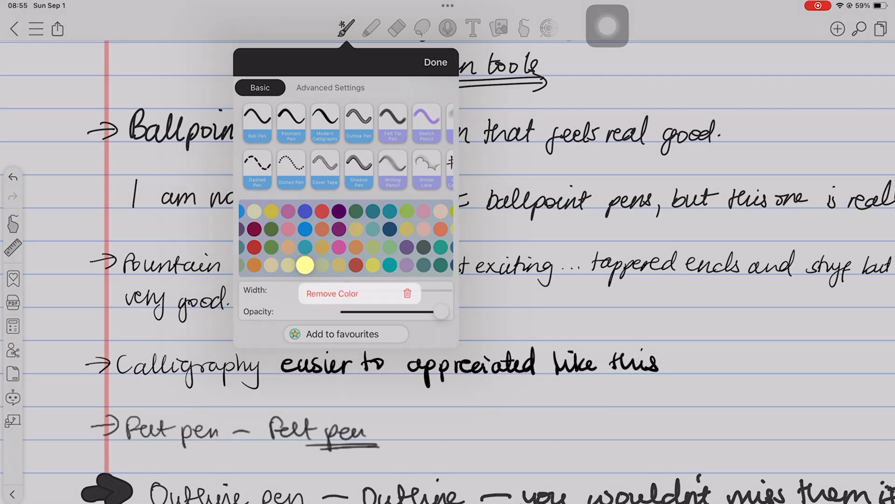
{"action": "left_click", "coordinate": [435, 61]}
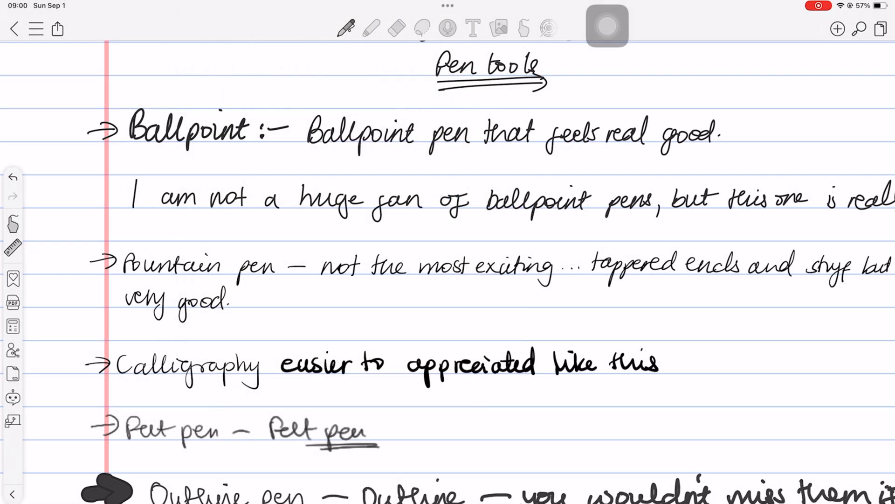
Scroll to a blank page and draw a grey test pen line.
{"action": "scroll", "scroll_direction": "down", "scroll_amount": 3}
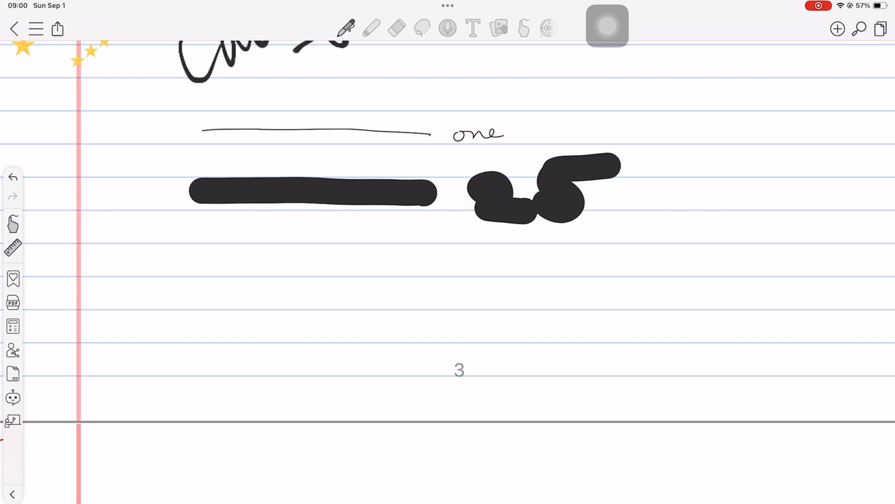
{"action": "left_click_drag", "start_coordinate": [206, 150], "coordinate": [402, 151]}
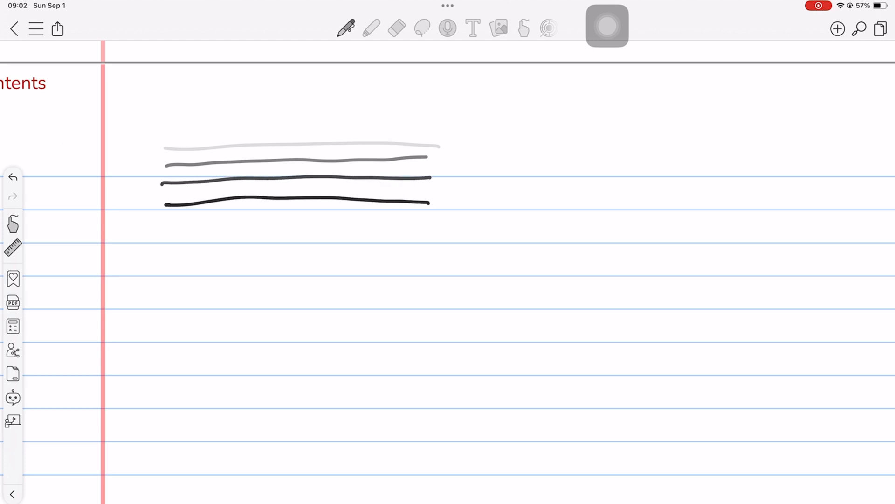
Set the pen to full-opacity Ball Pen and begin handwriting below the grey lines.
{"action": "left_click", "coordinate": [346, 28]}
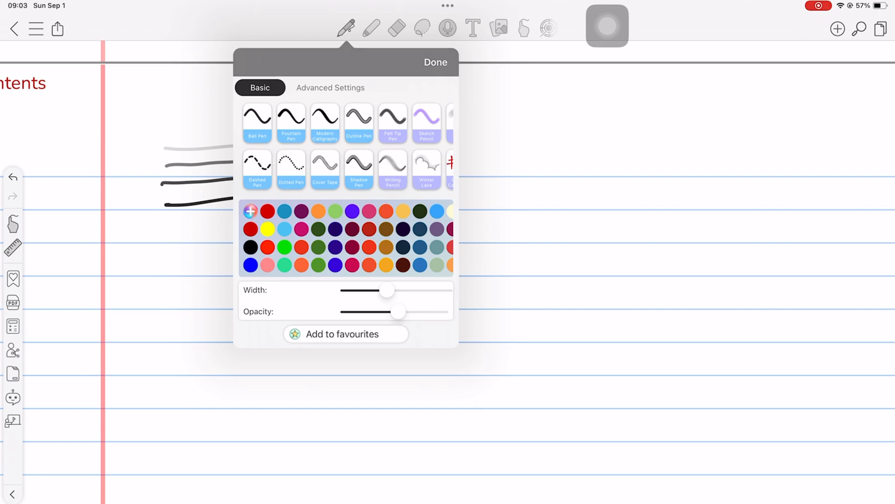
{"action": "left_click_drag", "start_coordinate": [397, 311], "coordinate": [441, 312]}
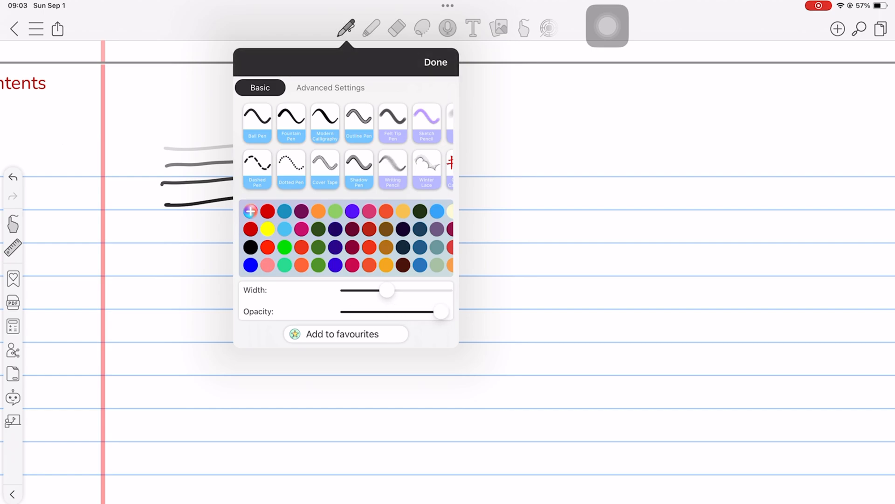
{"action": "left_click", "coordinate": [435, 62]}
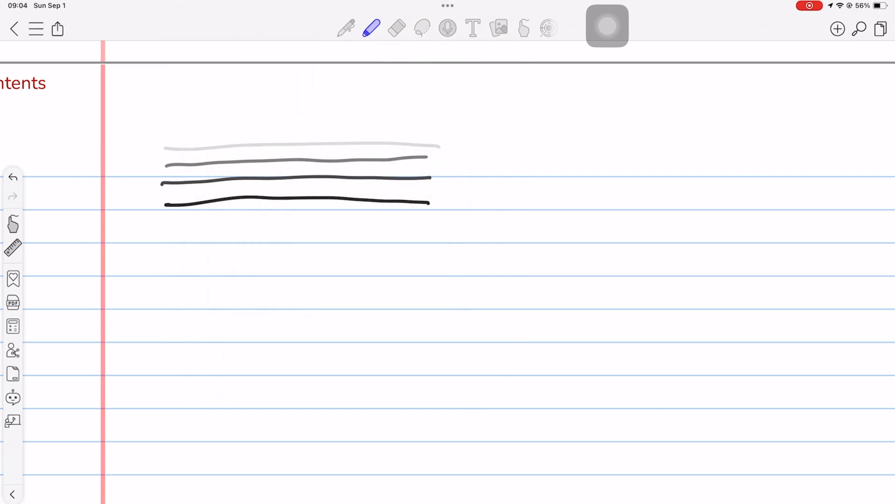
{"action": "left_click", "coordinate": [346, 28]}
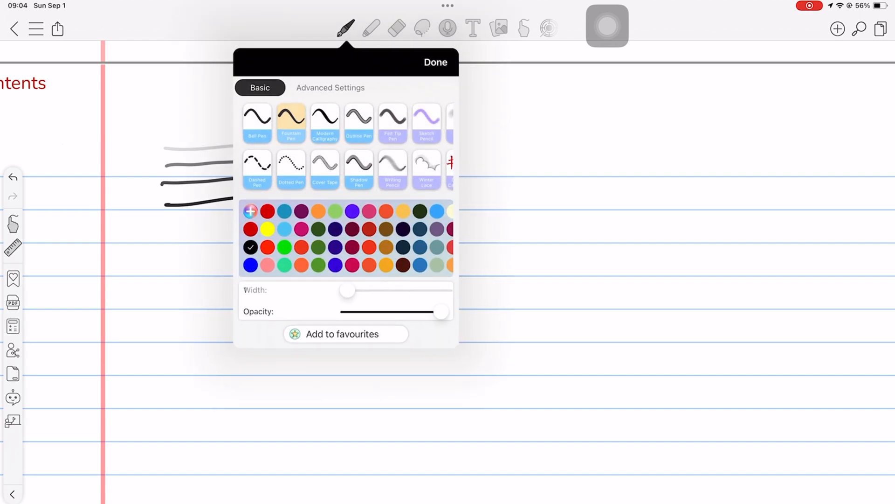
{"action": "left_click", "coordinate": [256, 117]}
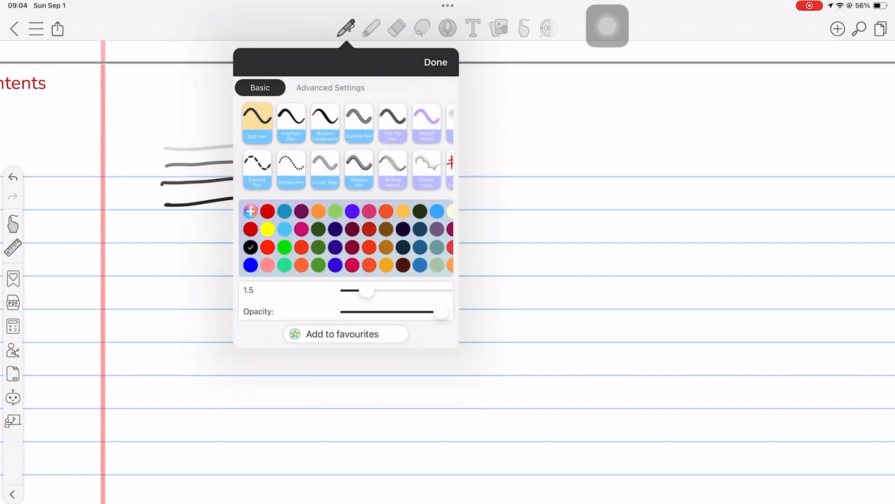
{"action": "left_click", "coordinate": [435, 62]}
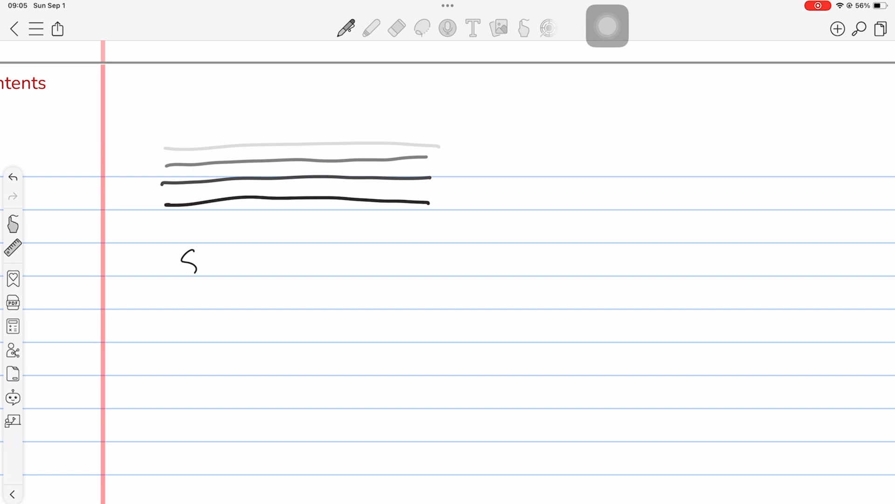
{"action": "left_click_drag", "start_coordinate": [177, 265], "coordinate": [254, 265]}
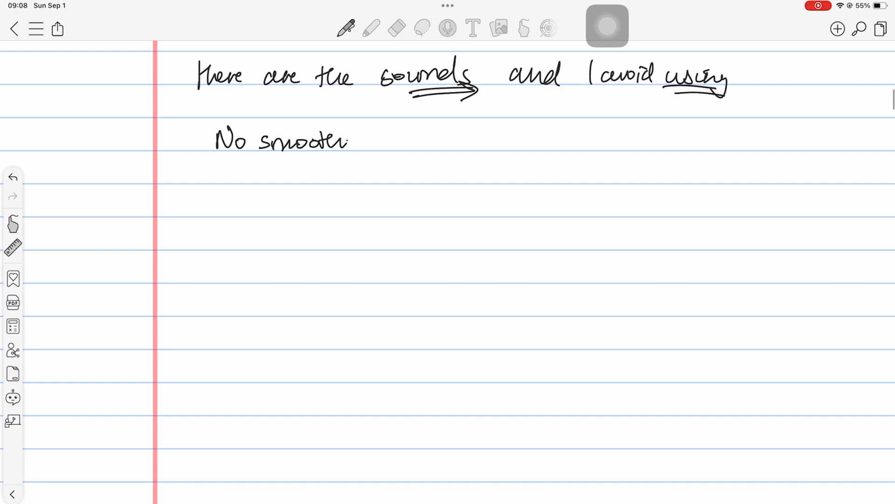
Handwrite 'No smoothness' and 'Level one', then arrow from 'Level 3' to another 'Level 3'.
{"action": "type", "text": "ness"}
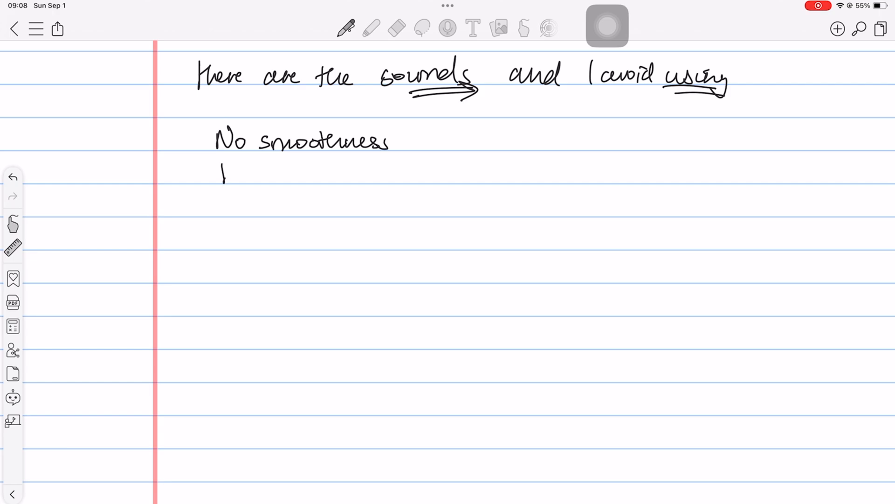
{"action": "left_click_drag", "start_coordinate": [223, 174], "coordinate": [336, 171]}
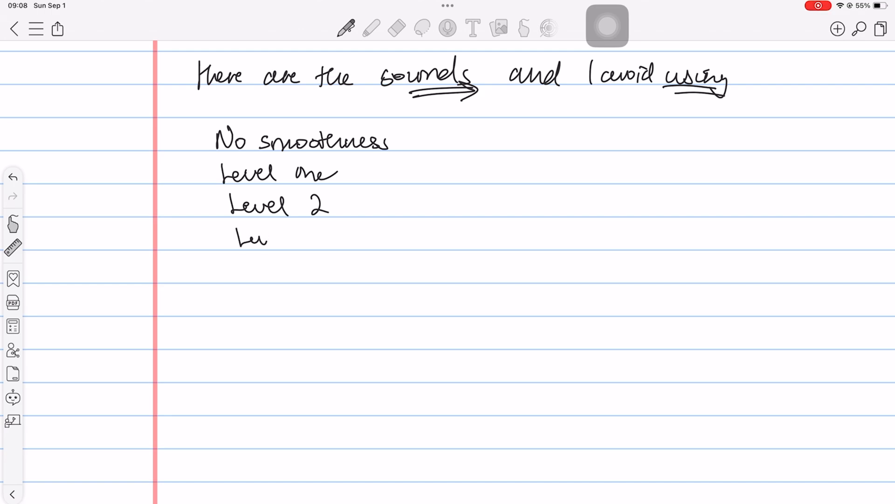
{"action": "left_click_drag", "start_coordinate": [234, 240], "coordinate": [323, 249]}
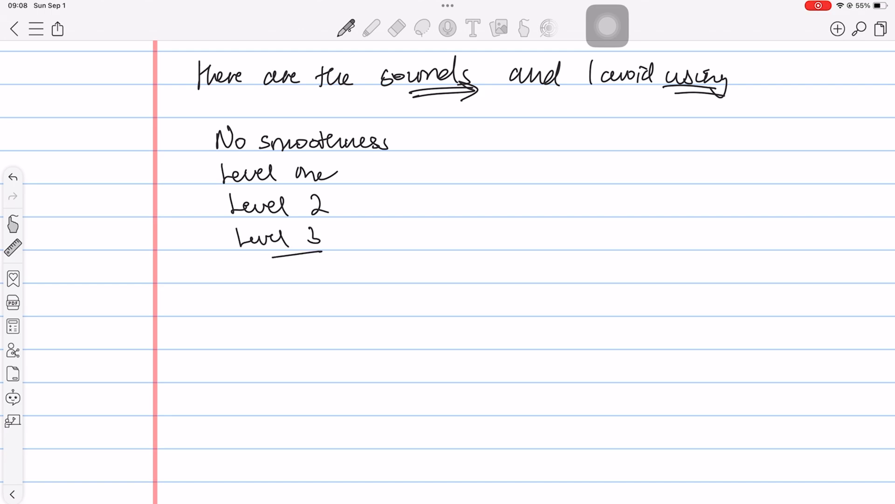
{"action": "left_click_drag", "start_coordinate": [280, 254], "coordinate": [328, 251]}
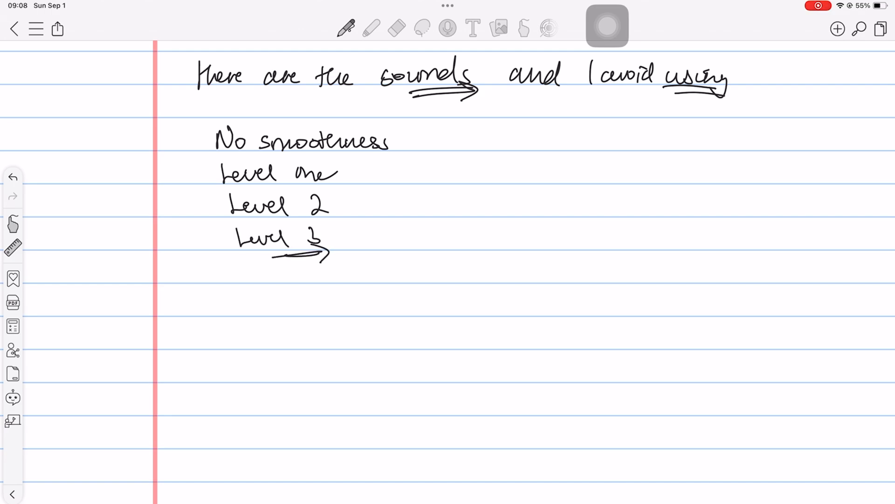
{"action": "left_click_drag", "start_coordinate": [372, 240], "coordinate": [423, 239]}
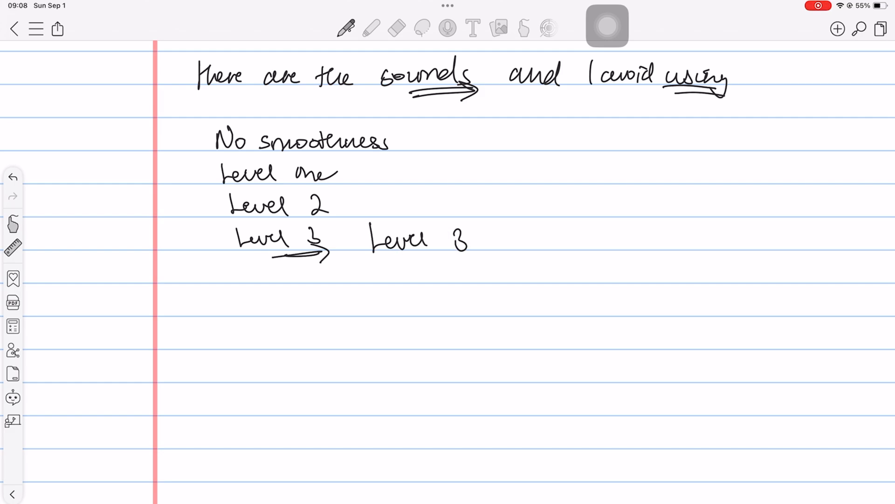
Finish the Level 3 line, write 'Sketch pencil — smallest thickness' in purple, then begin 'Especially…' in black.
{"action": "left_click_drag", "start_coordinate": [486, 237], "coordinate": [537, 237]}
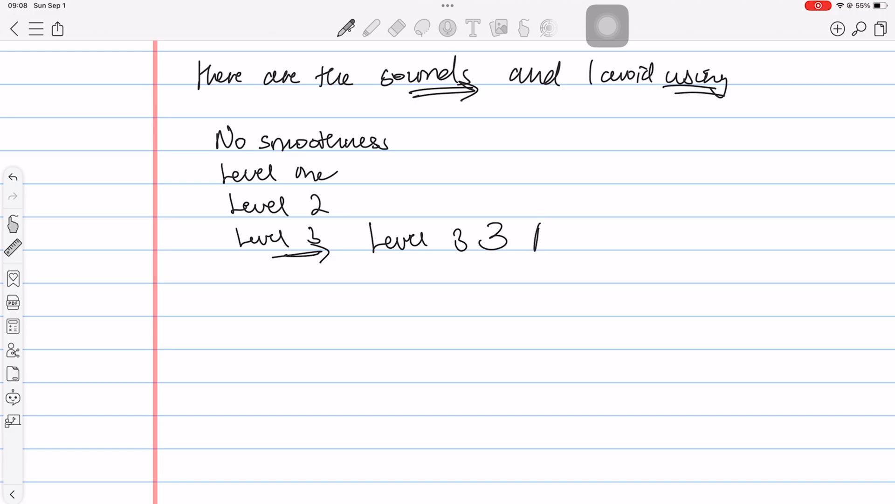
{"action": "left_click_drag", "start_coordinate": [531, 236], "coordinate": [588, 236]}
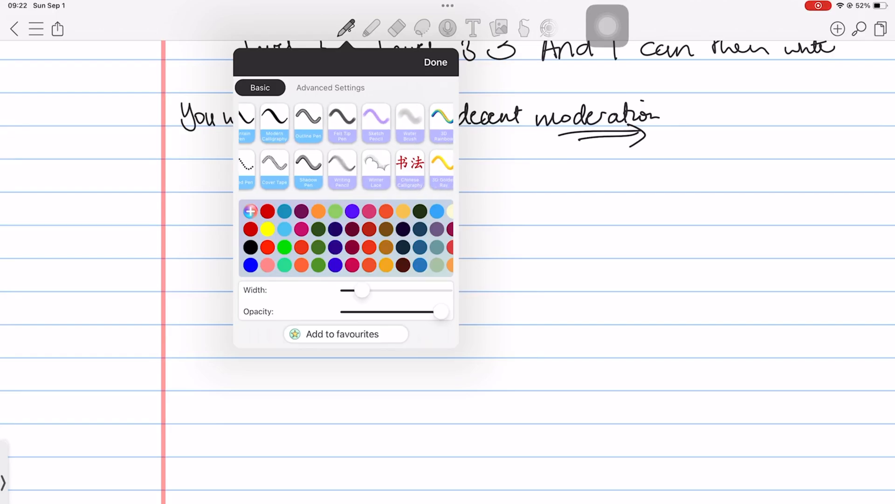
{"action": "left_click", "coordinate": [435, 62]}
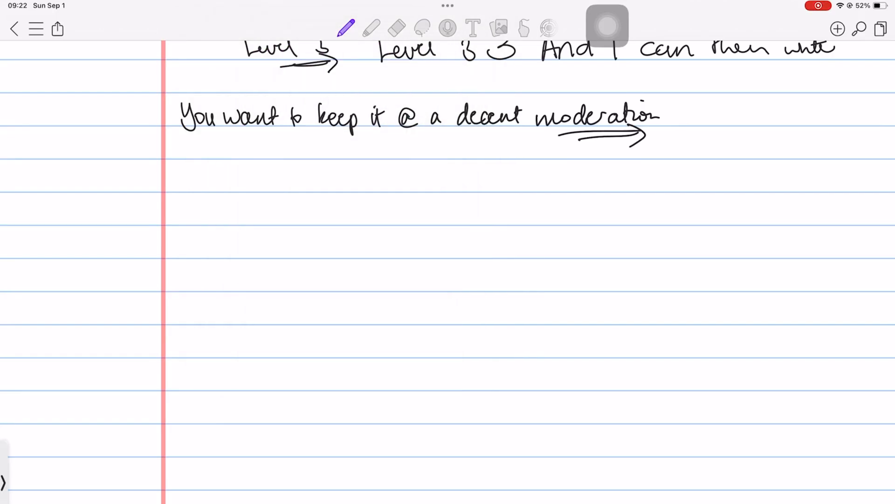
{"action": "left_click_drag", "start_coordinate": [181, 216], "coordinate": [229, 214]}
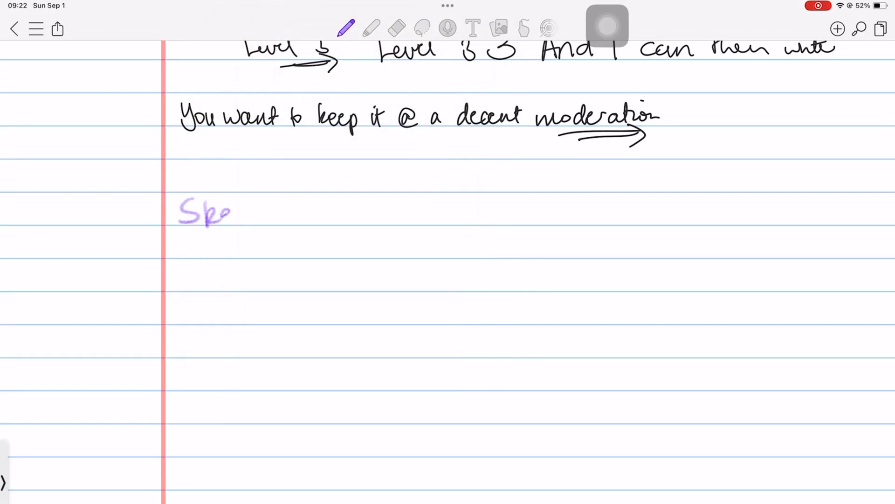
{"action": "left_click_drag", "start_coordinate": [229, 214], "coordinate": [320, 214]}
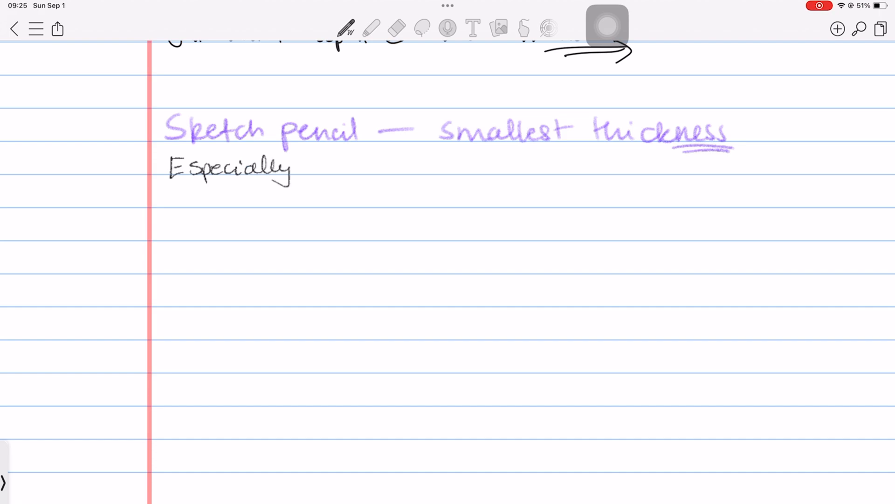
{"action": "left_click_drag", "start_coordinate": [311, 171], "coordinate": [354, 168]}
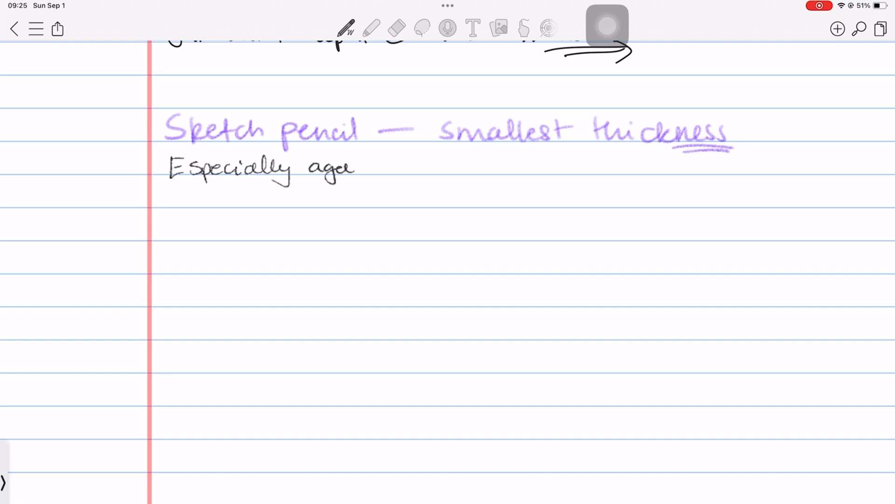
{"action": "left_click_drag", "start_coordinate": [343, 169], "coordinate": [400, 169]}
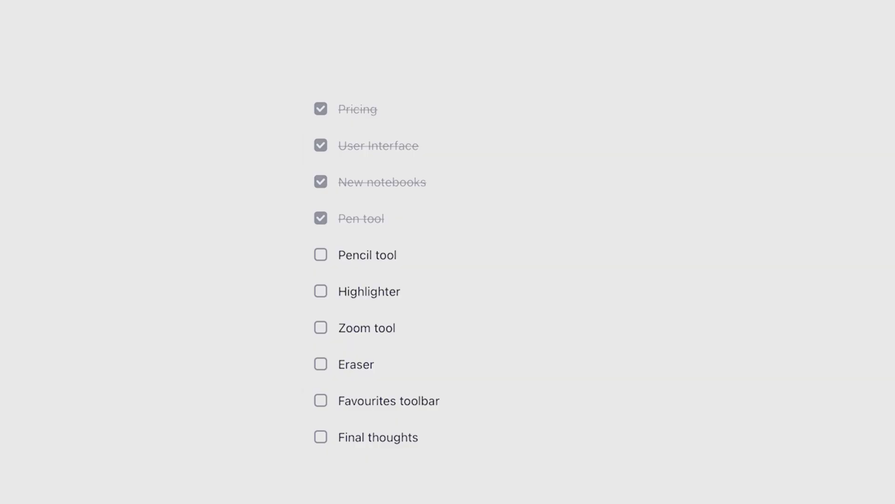
Highlight the Ballpoint heading and opening notes in yellow, and 'Fountain pen' in green.
{"action": "left_click", "coordinate": [320, 254]}
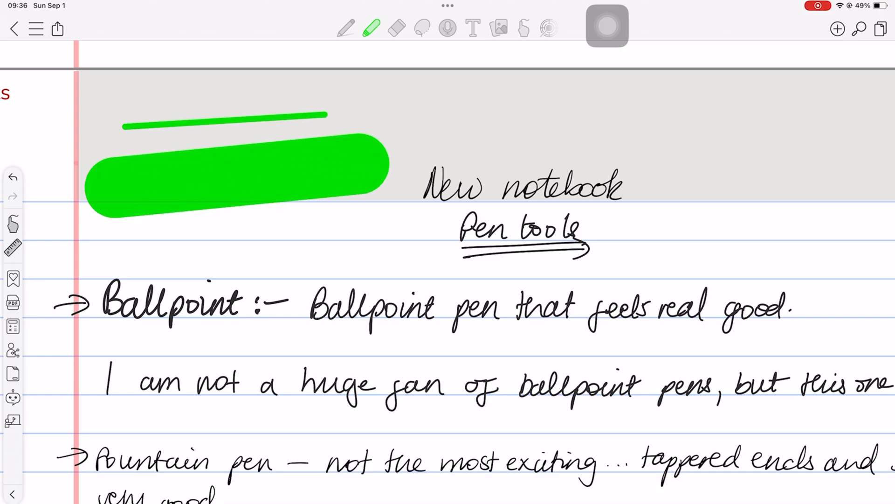
{"action": "left_click_drag", "start_coordinate": [103, 300], "coordinate": [294, 300]}
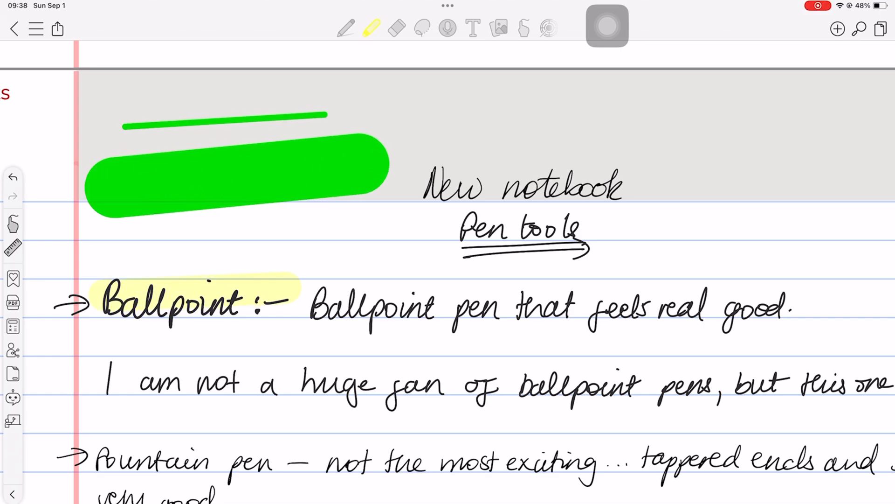
{"action": "left_click_drag", "start_coordinate": [97, 382], "coordinate": [288, 383]}
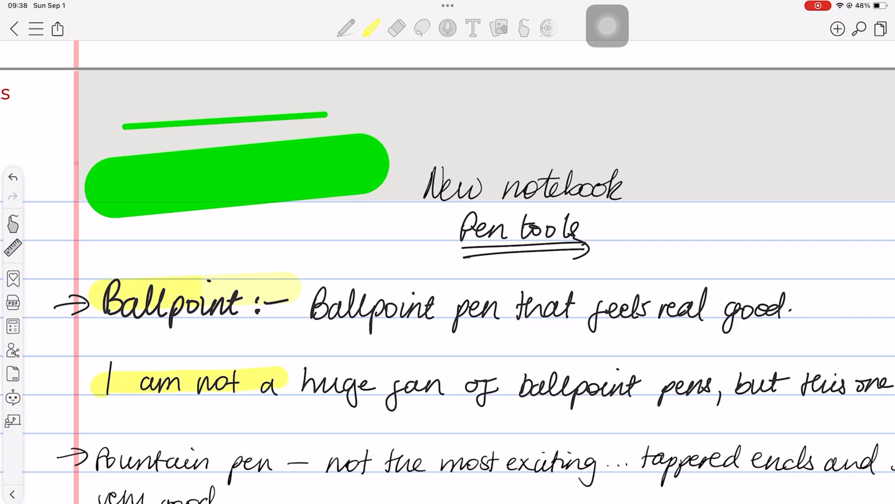
{"action": "scroll", "scroll_direction": "down", "scroll_amount": 3}
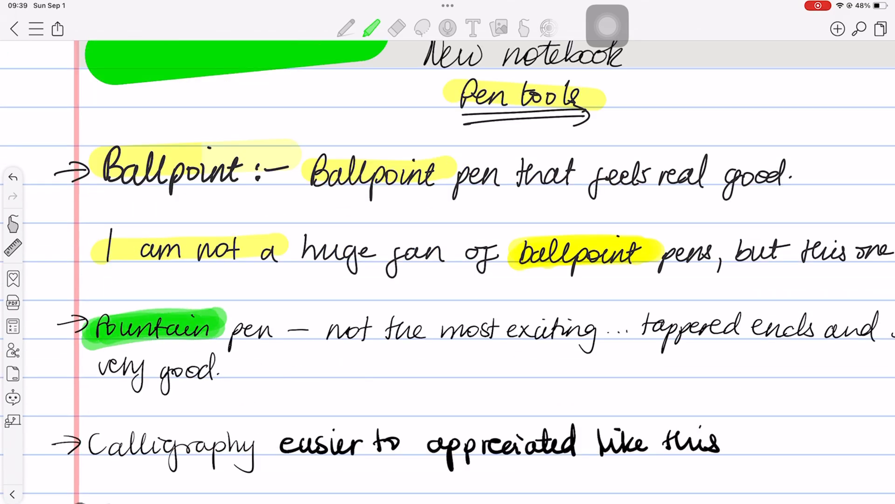
{"action": "left_click_drag", "start_coordinate": [216, 328], "coordinate": [269, 328]}
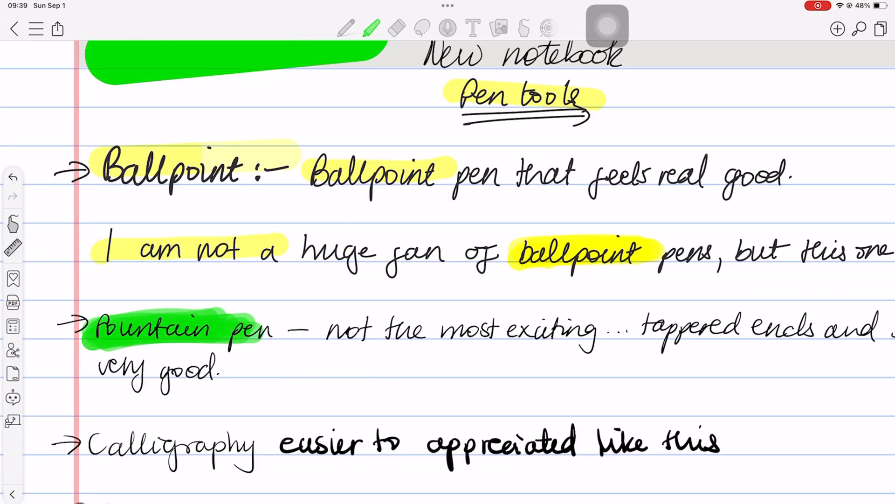
{"action": "left_click_drag", "start_coordinate": [103, 328], "coordinate": [320, 329]}
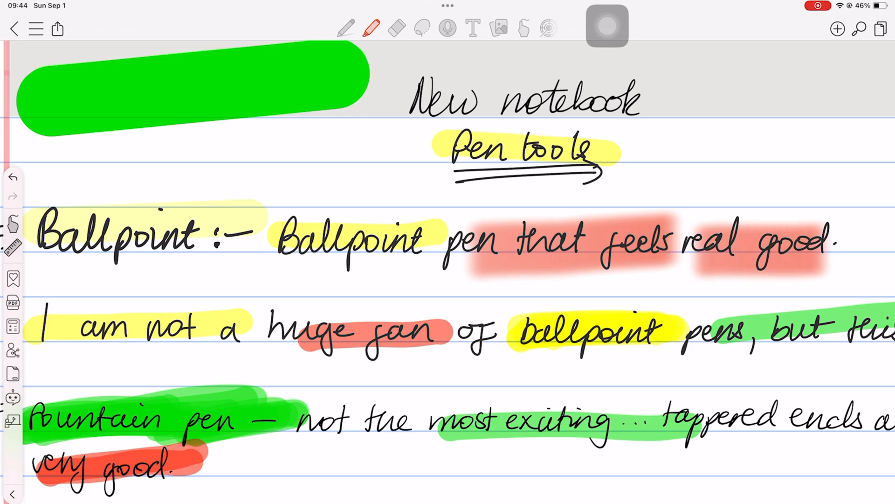
{"action": "scroll", "scroll_direction": "down", "scroll_amount": 3}
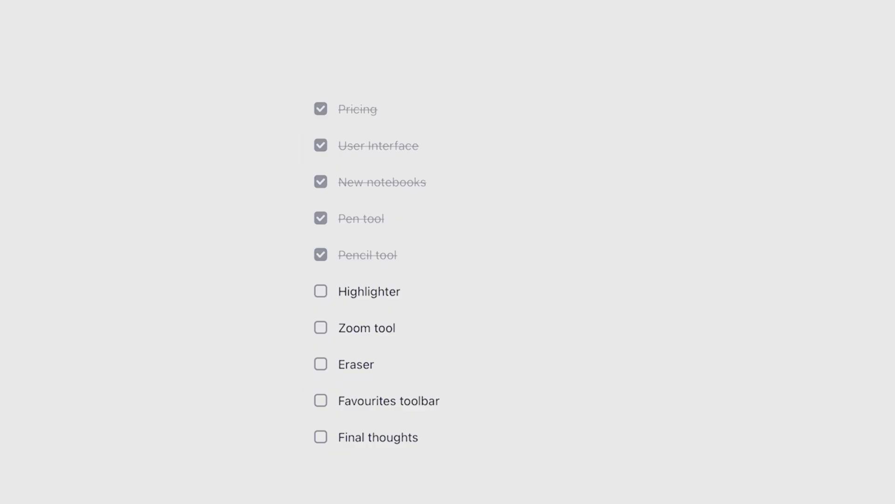
Handwrite 'Zooming on pag…' on the line below the handwriting experience notes.
{"action": "left_click", "coordinate": [321, 291]}
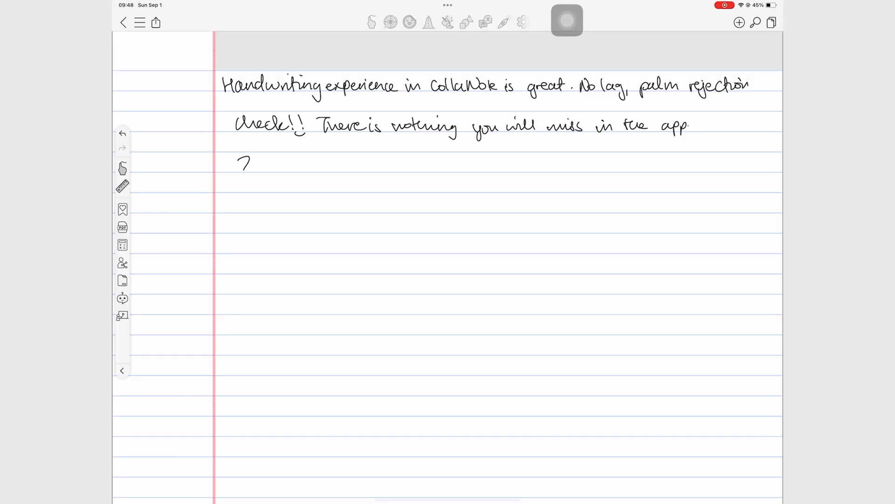
{"action": "type", "text": "Zooming in c"}
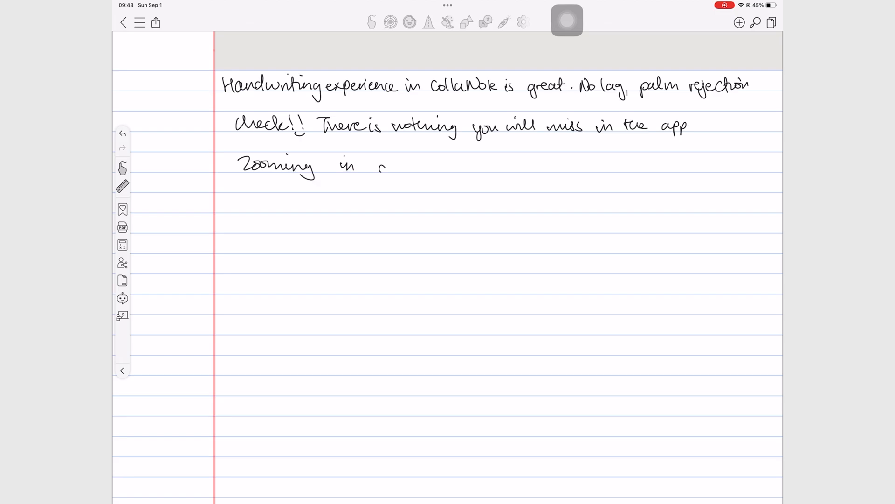
{"action": "type", "text": "on pag"}
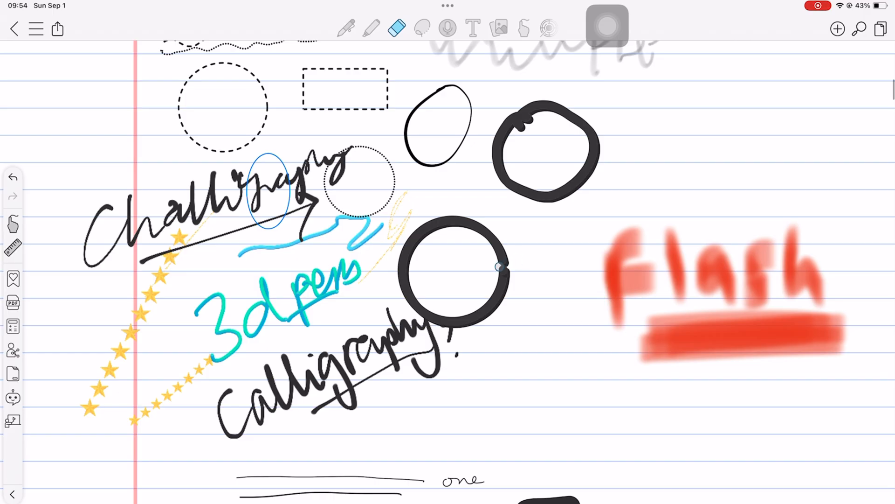
Erase calligraphy sample strokes and the words 'Does not feel', then scribble replacement words.
{"action": "left_click_drag", "start_coordinate": [503, 269], "coordinate": [482, 313]}
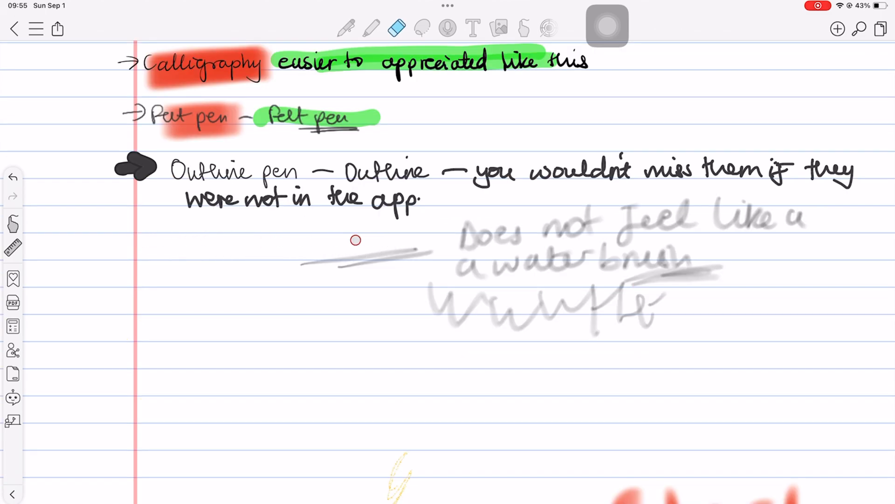
{"action": "left_click_drag", "start_coordinate": [354, 240], "coordinate": [679, 212]}
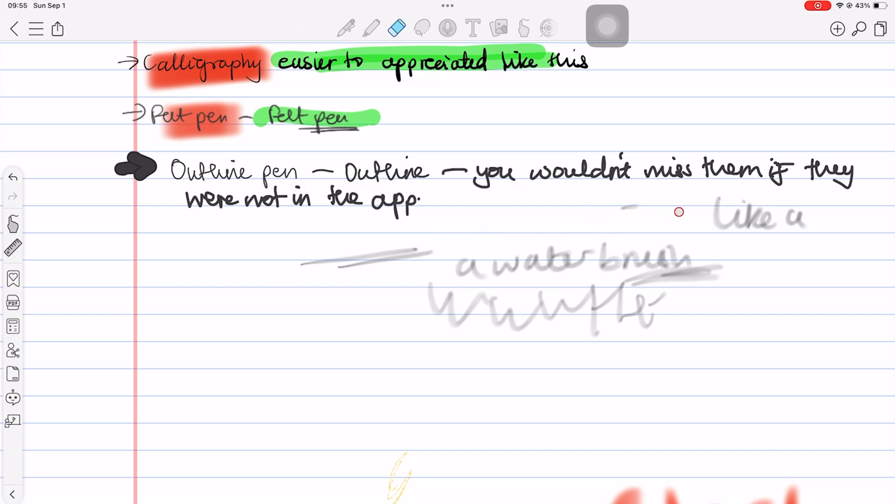
{"action": "scroll", "scroll_direction": "down", "scroll_amount": 3}
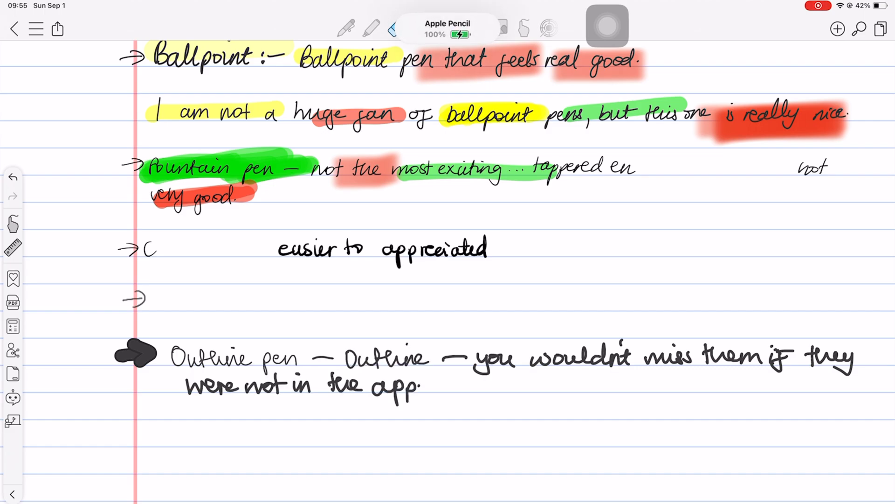
{"action": "left_click", "coordinate": [396, 29]}
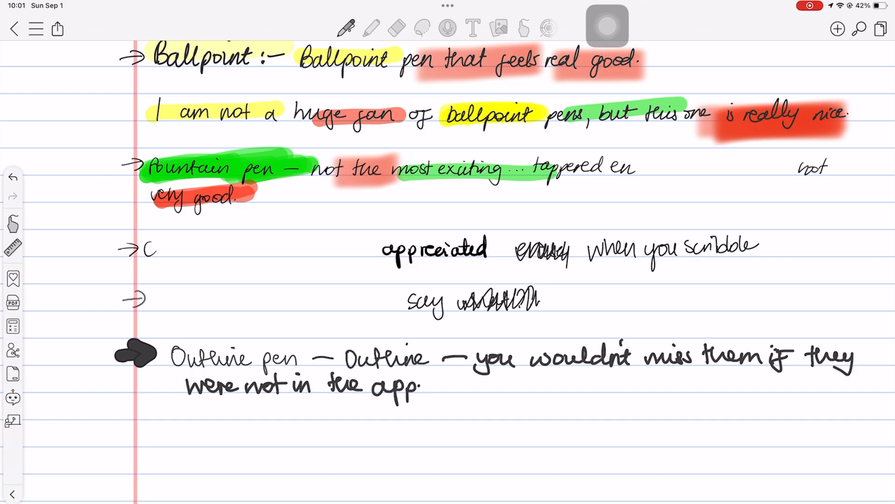
{"action": "scroll", "scroll_direction": "down", "scroll_amount": 3}
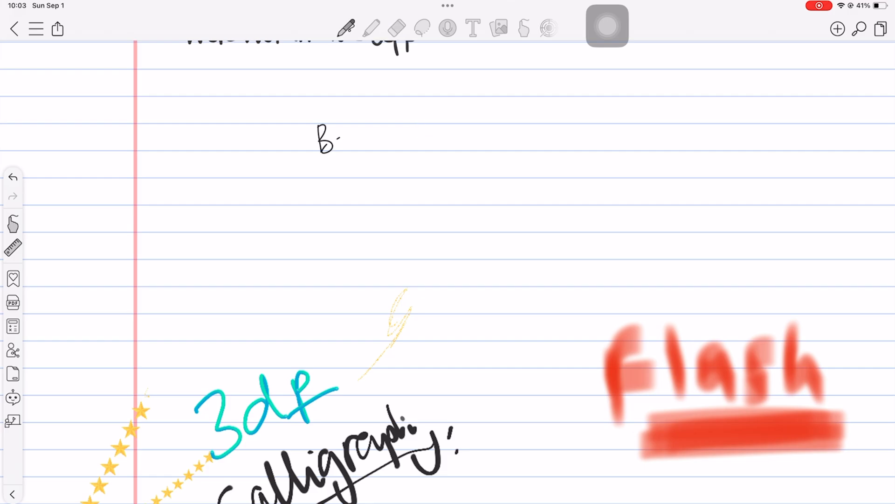
{"action": "left_click_drag", "start_coordinate": [336, 140], "coordinate": [405, 140]}
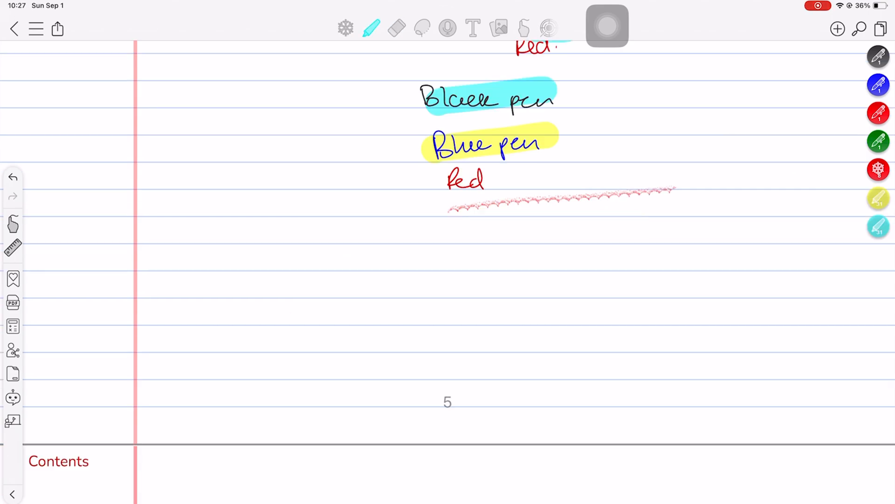
View the highlighter's Advanced Settings and tap Done to collapse the favourite tools column.
{"action": "left_click", "coordinate": [371, 27]}
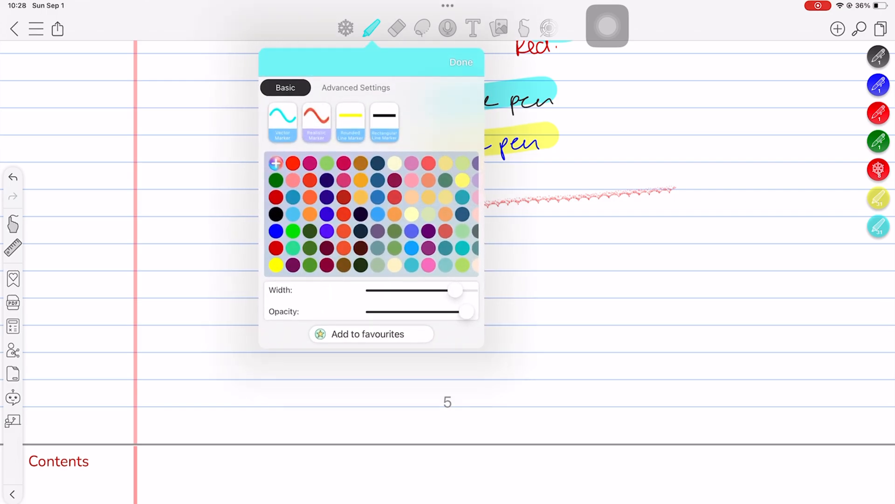
{"action": "left_click", "coordinate": [356, 87]}
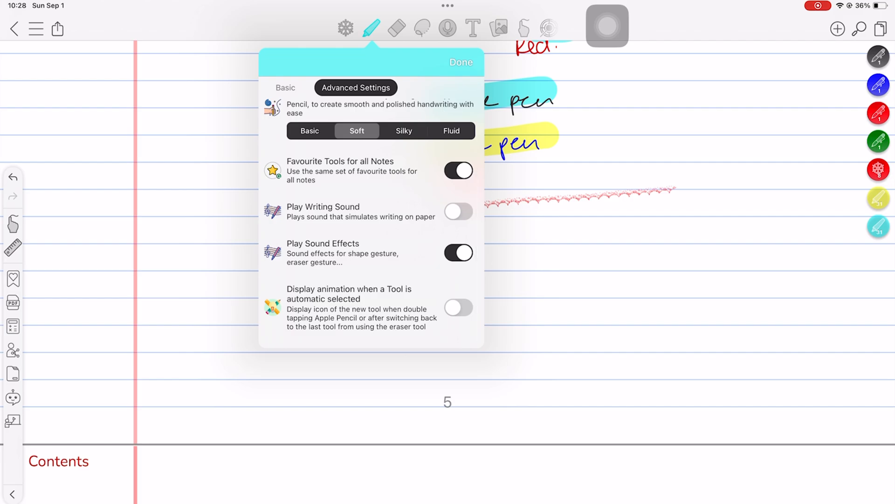
{"action": "left_click", "coordinate": [461, 62]}
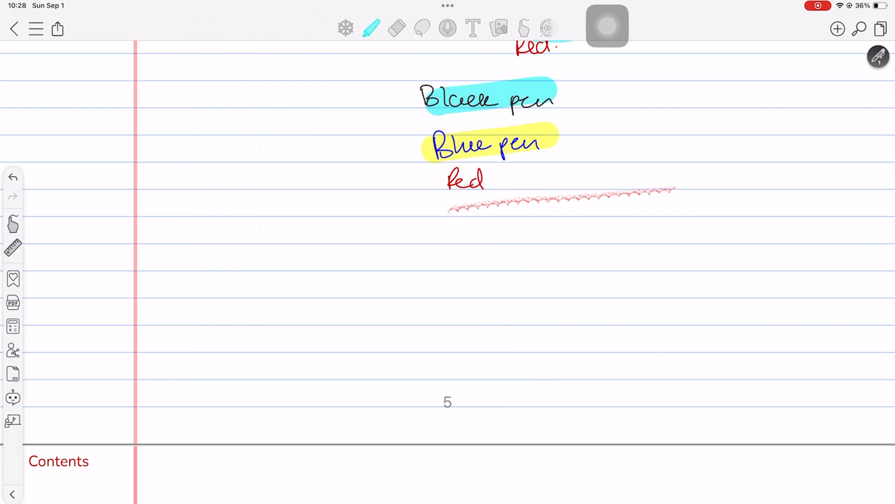
Switch to the pen and set it to a purple Fountain Pen at width 1.
{"action": "left_click", "coordinate": [346, 28]}
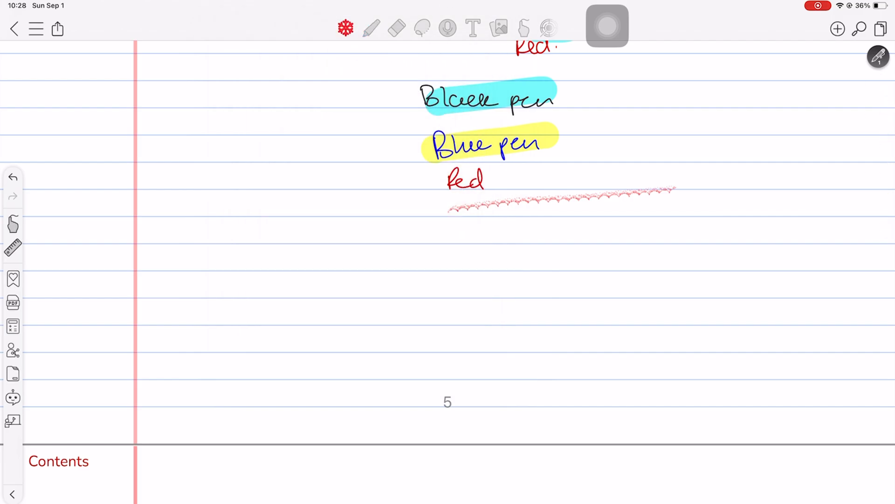
{"action": "left_click", "coordinate": [345, 28]}
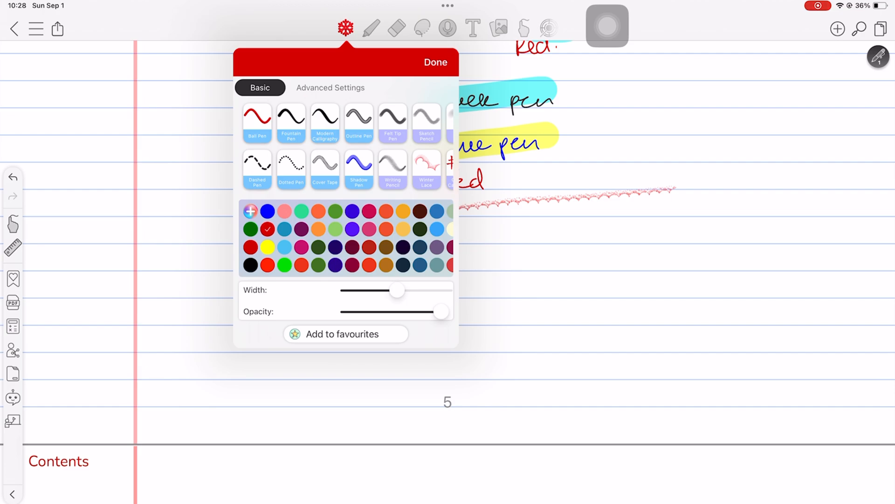
{"action": "left_click", "coordinate": [291, 120]}
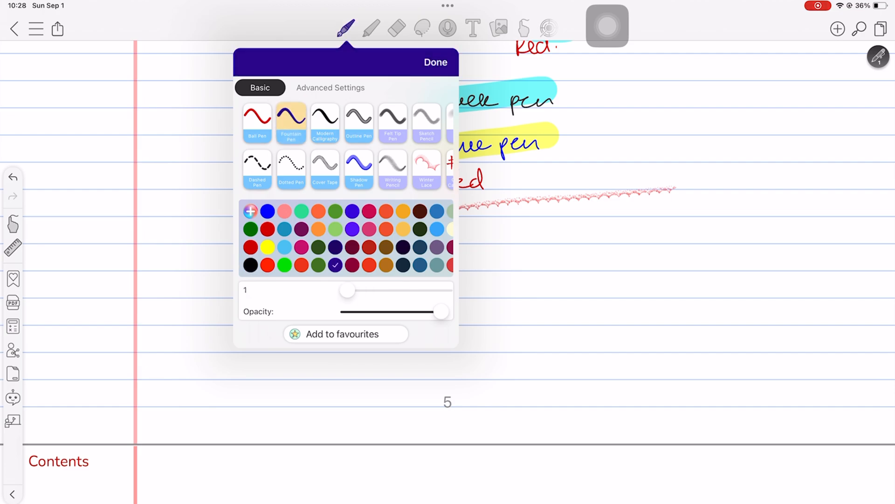
{"action": "left_click", "coordinate": [436, 62]}
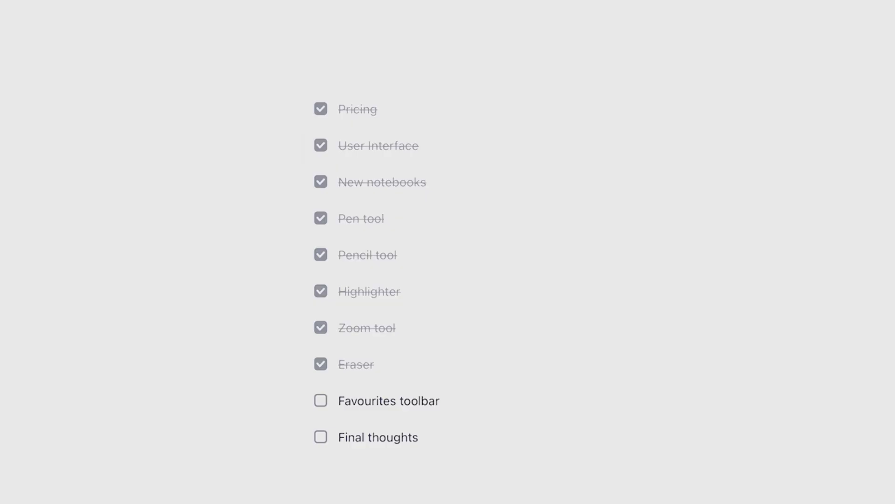
Draw a small red face doodle below the 'Red' line.
{"action": "left_click", "coordinate": [321, 400]}
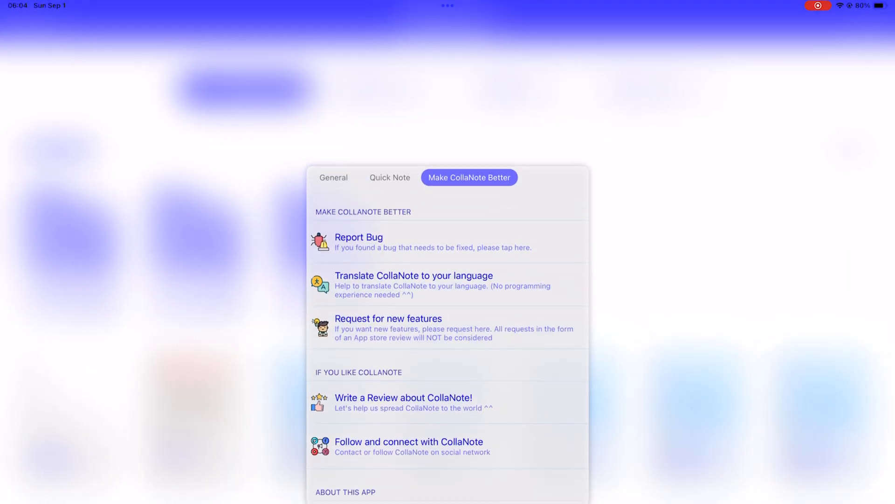
{"action": "left_click", "coordinate": [333, 178]}
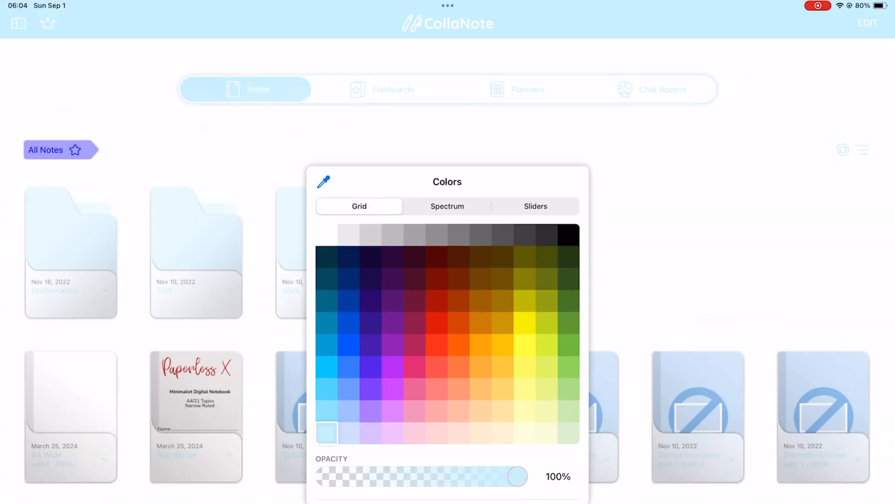
{"action": "left_click", "coordinate": [547, 234]}
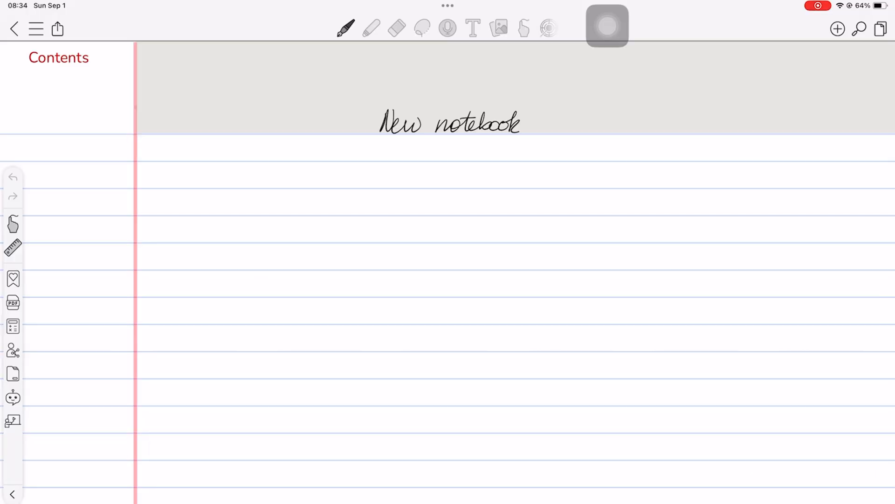
{"action": "left_click", "coordinate": [346, 28]}
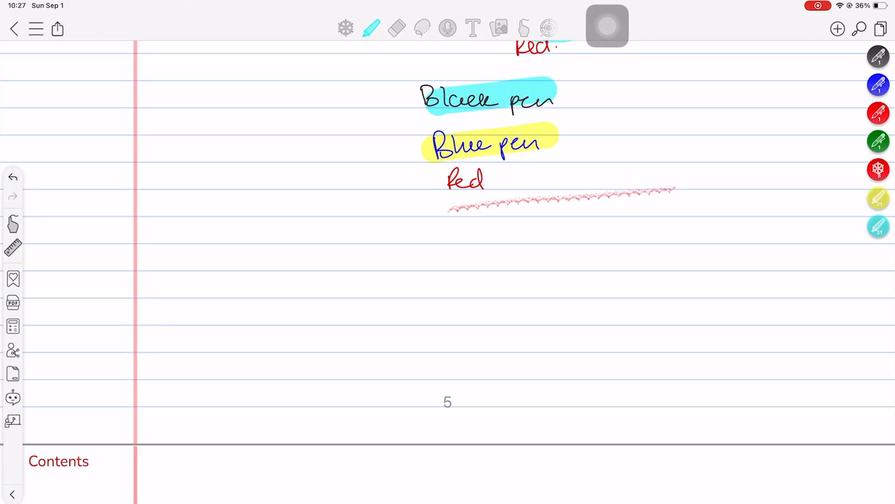
View the highlighter's Advanced Settings, then close the tool settings with Done.
{"action": "left_click", "coordinate": [371, 27]}
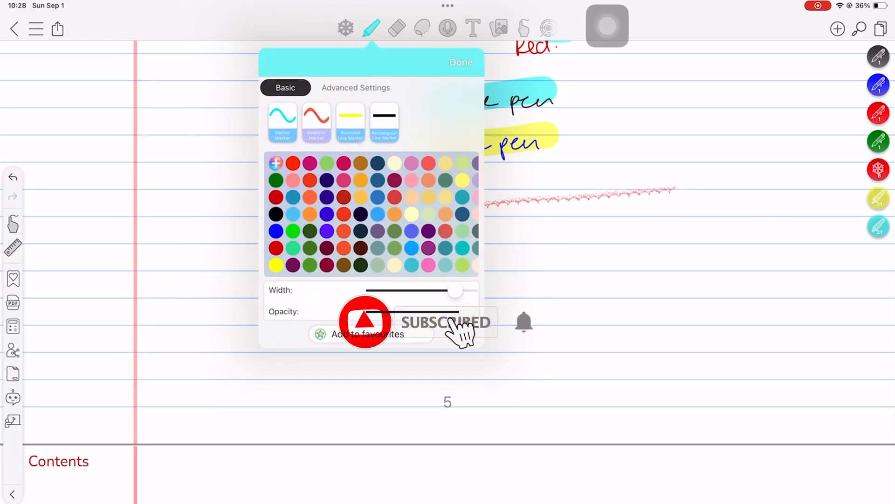
{"action": "left_click", "coordinate": [356, 87]}
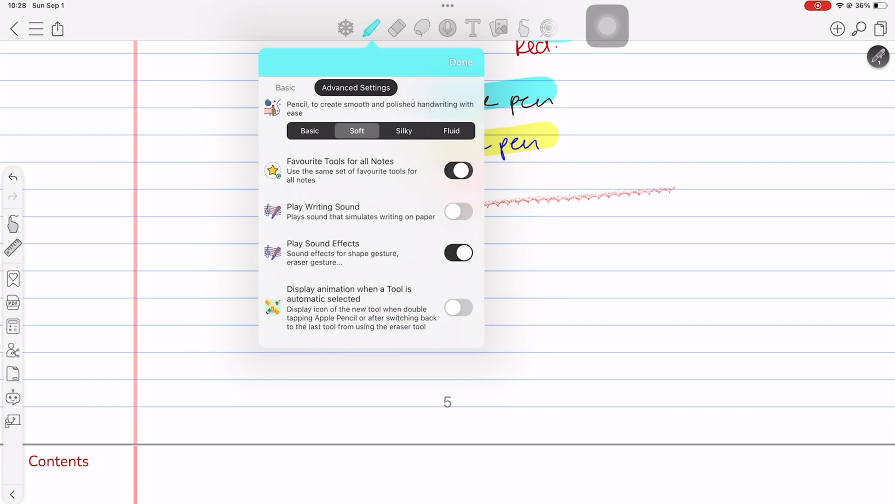
{"action": "left_click", "coordinate": [462, 61]}
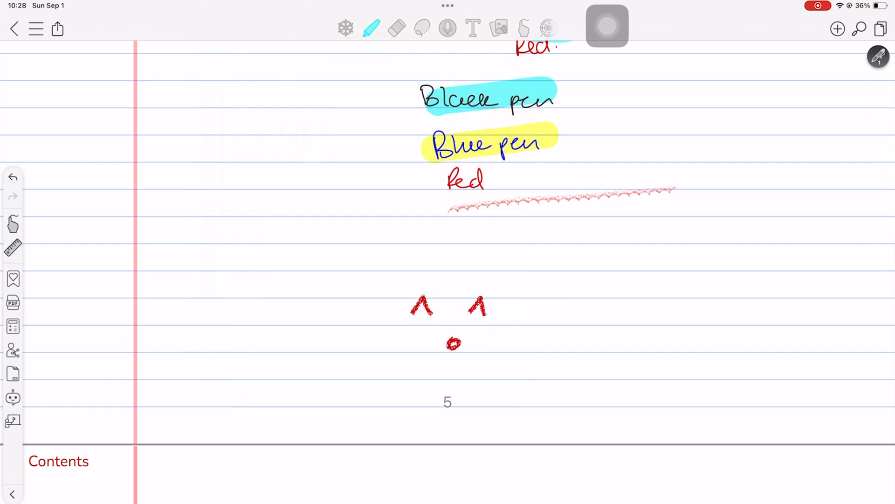